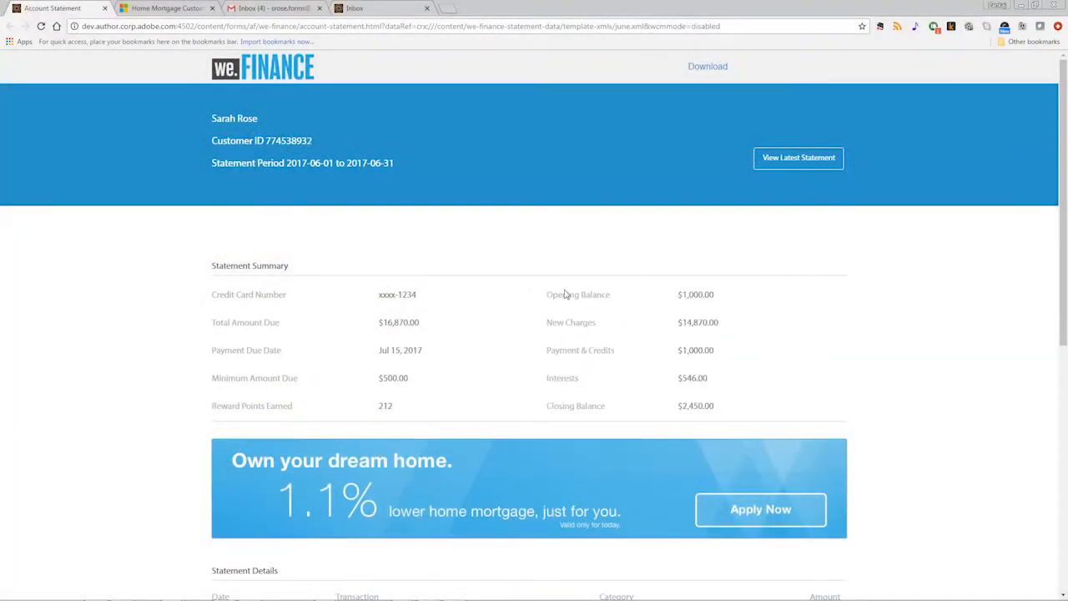
Review the We Finance account statement and choose Apply Now on the 'Own your dream home' mortgage banner
scroll("down", 3)
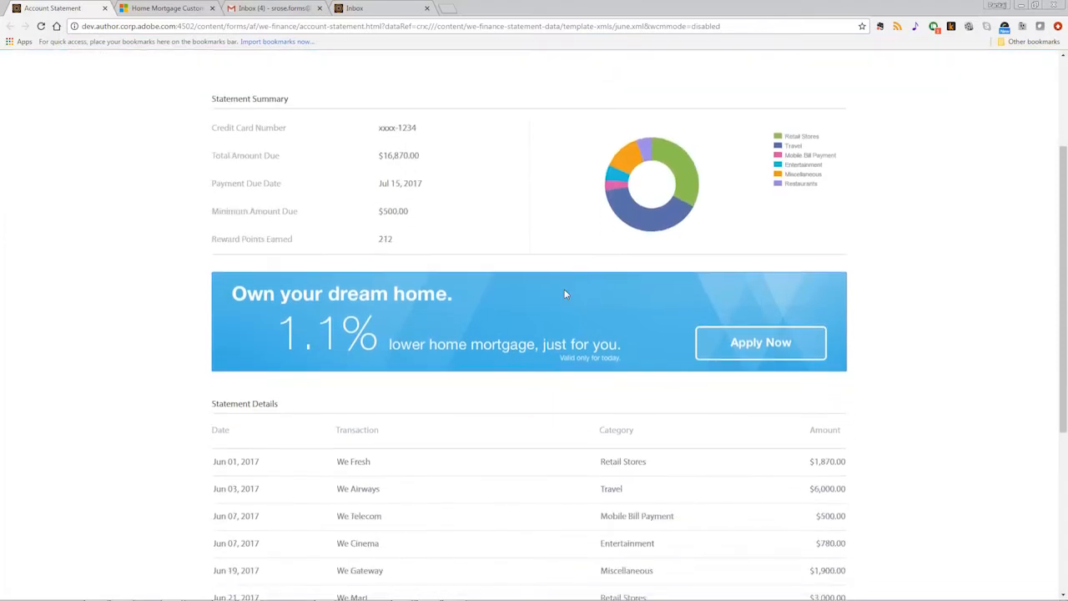
scroll("down", 3)
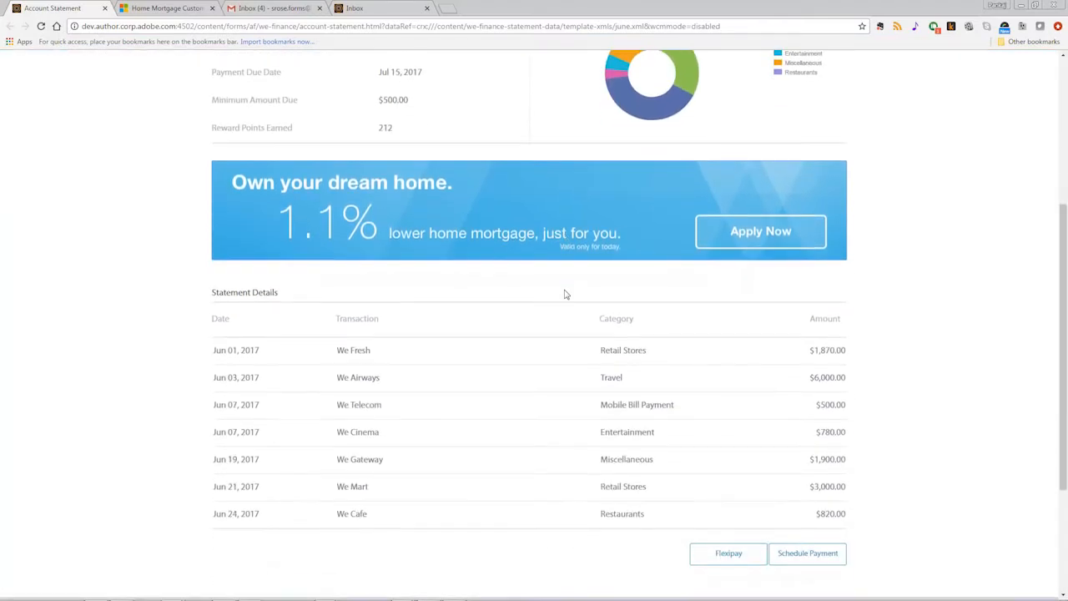
left_click(761, 230)
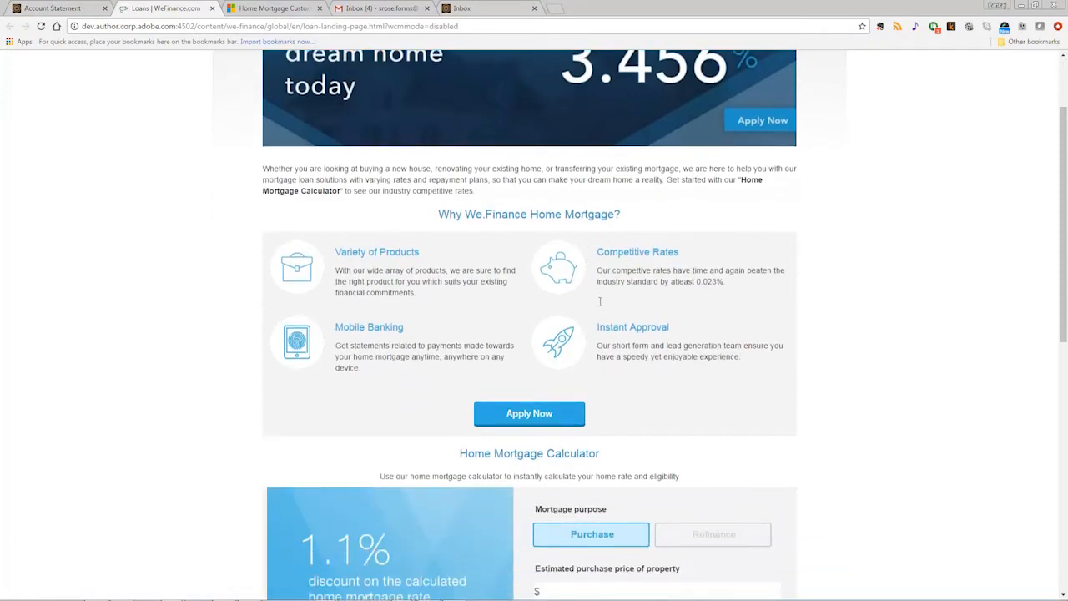
Calculate a mortgage for price 250000, down payment 150000 and a 20-year tenure
scroll("down", 3)
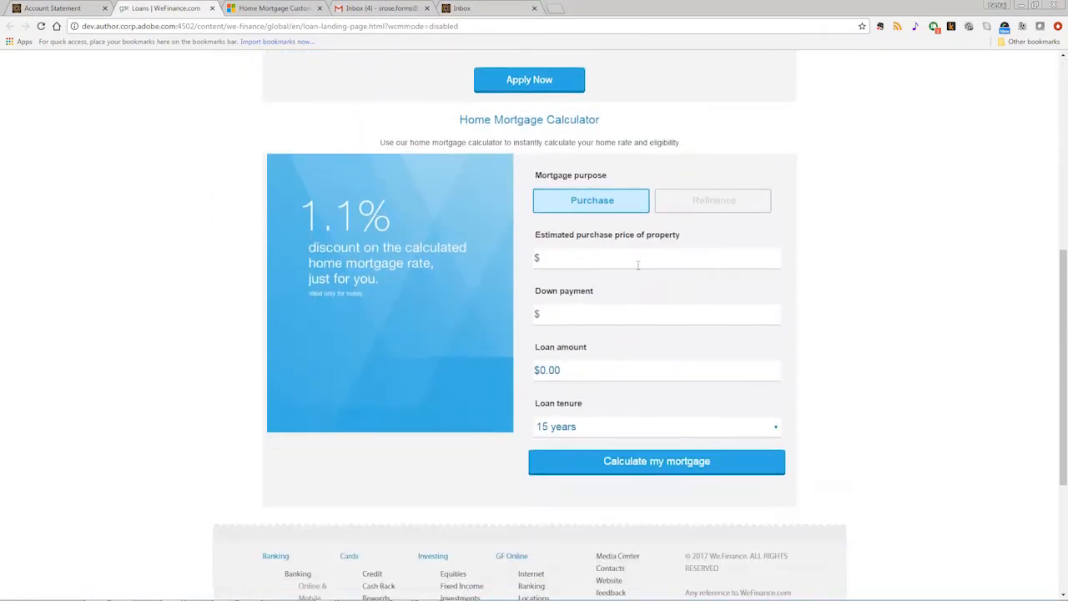
type("250000")
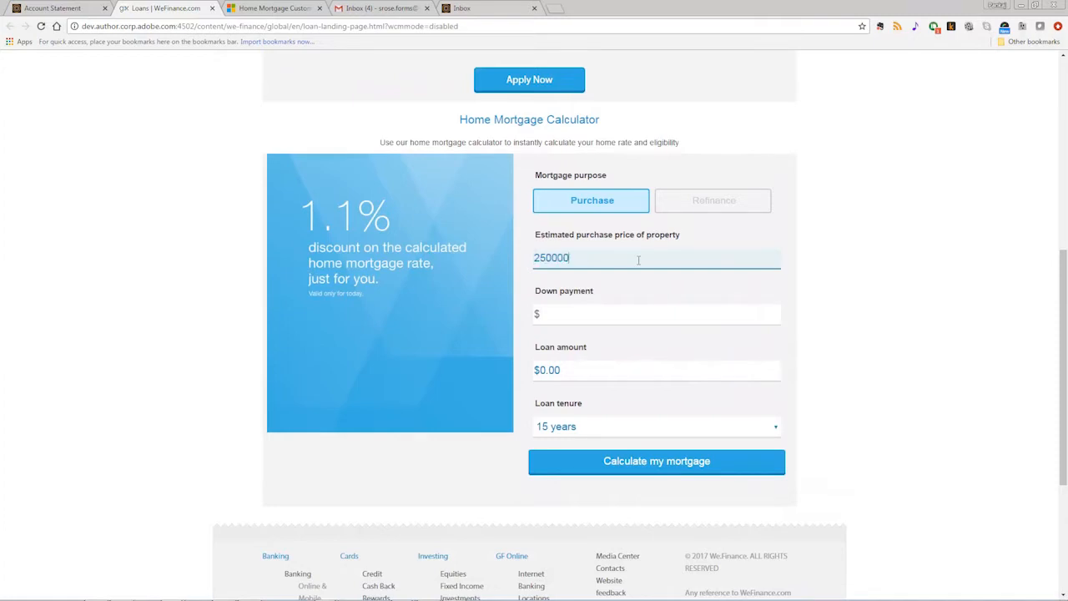
left_click(656, 314)
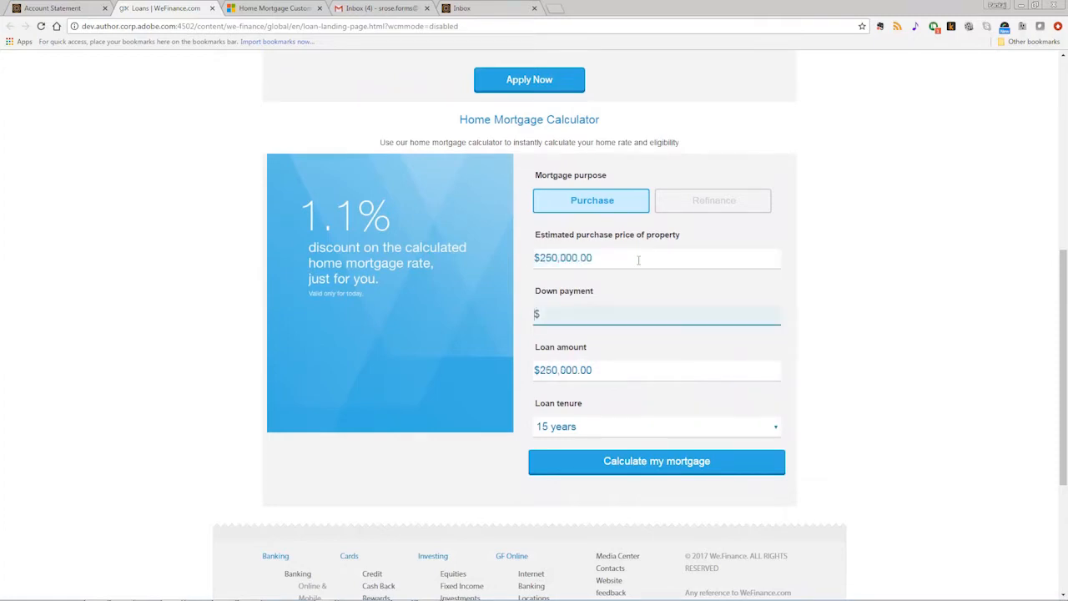
type("150000")
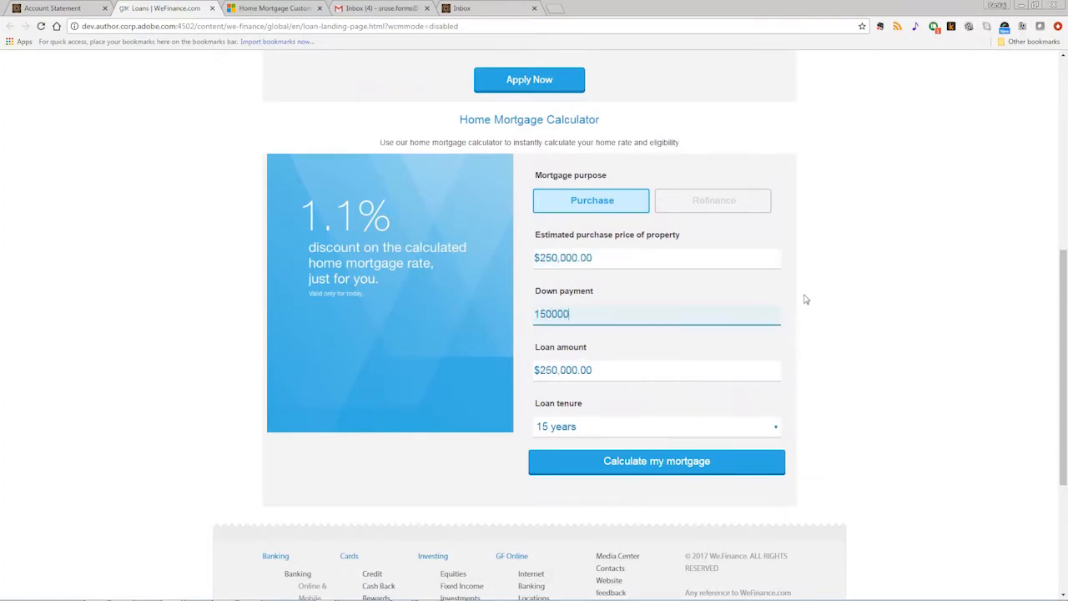
mouse_move(831, 347)
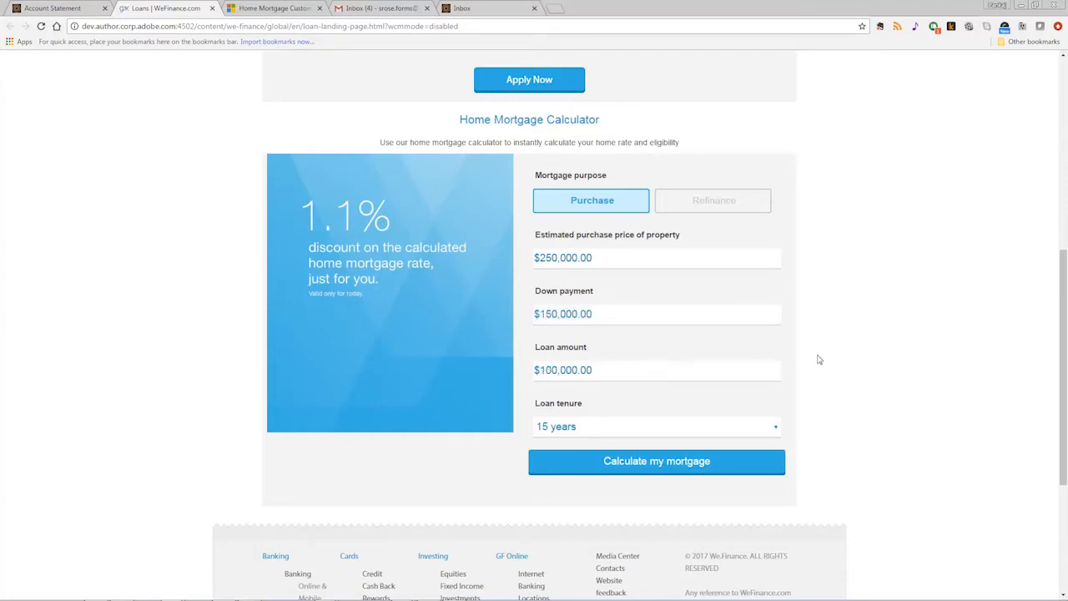
left_click(657, 428)
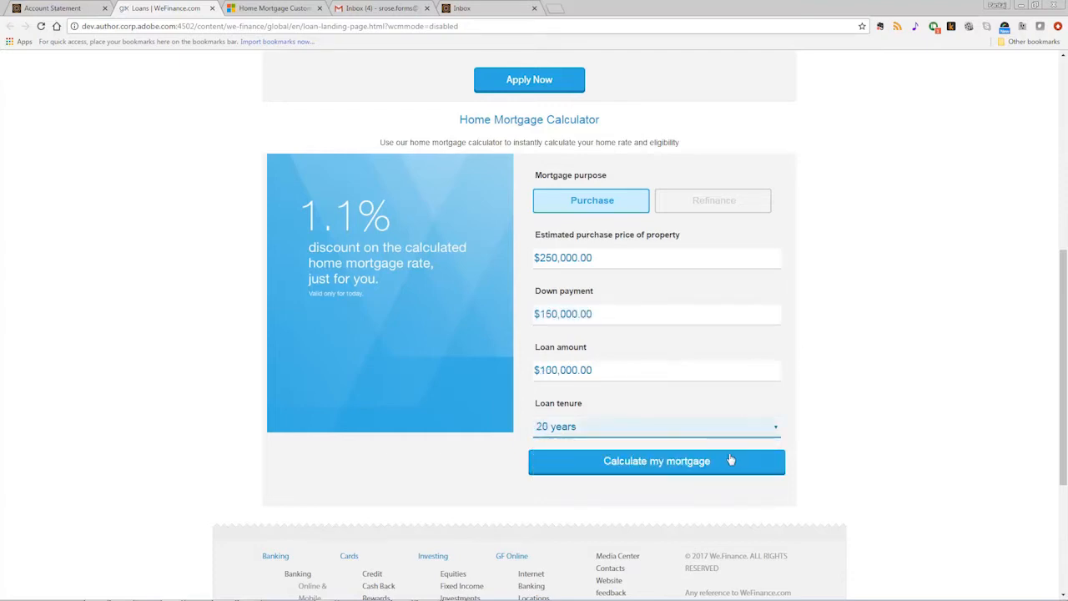
left_click(658, 461)
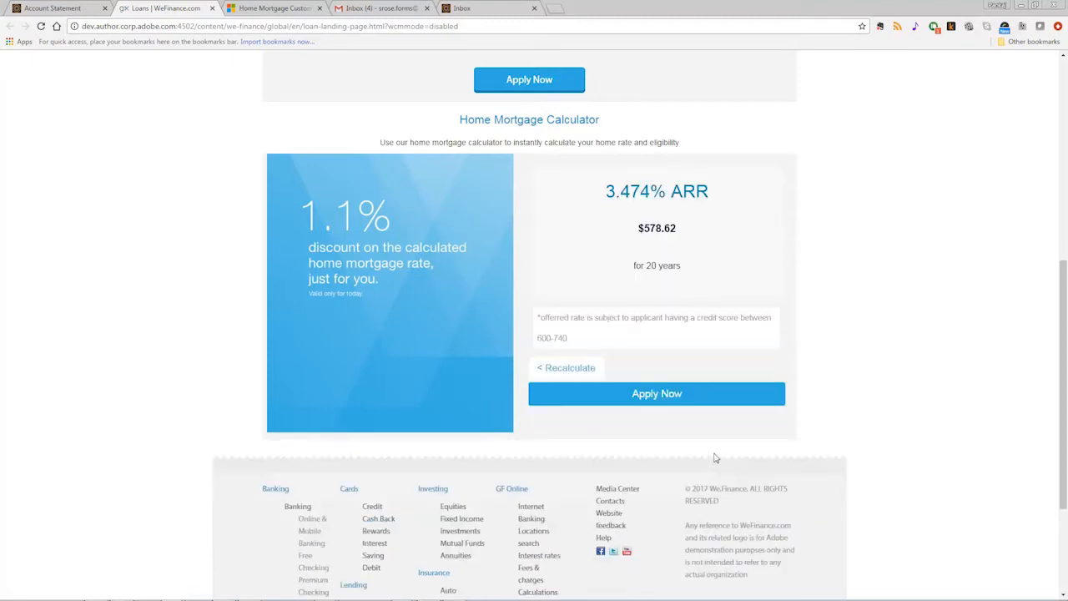
mouse_move(683, 398)
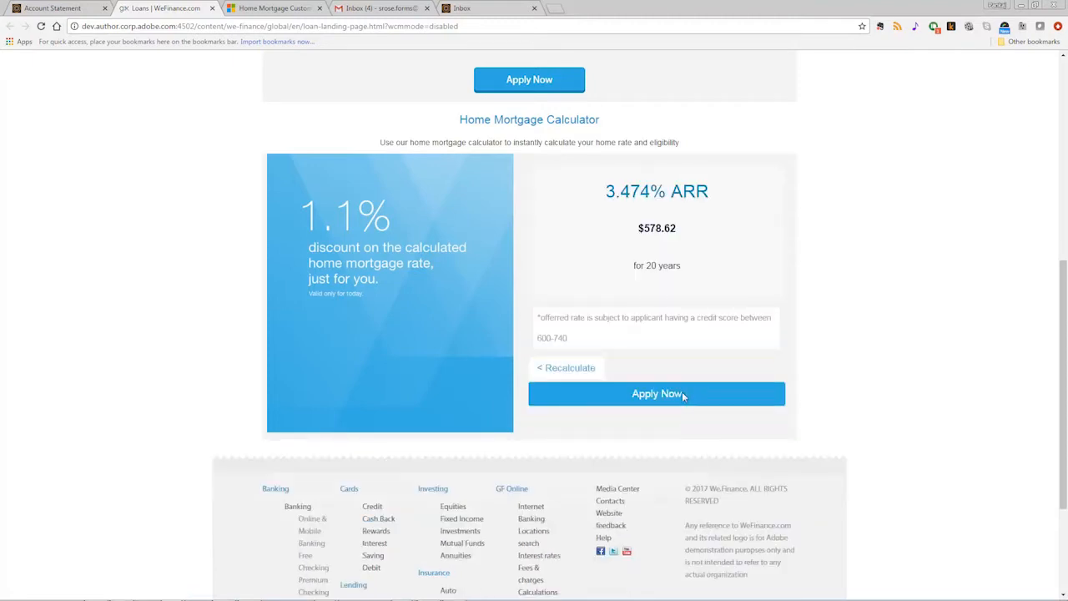
Start the home mortgage application from the calculated offer via Apply Now
left_click(657, 394)
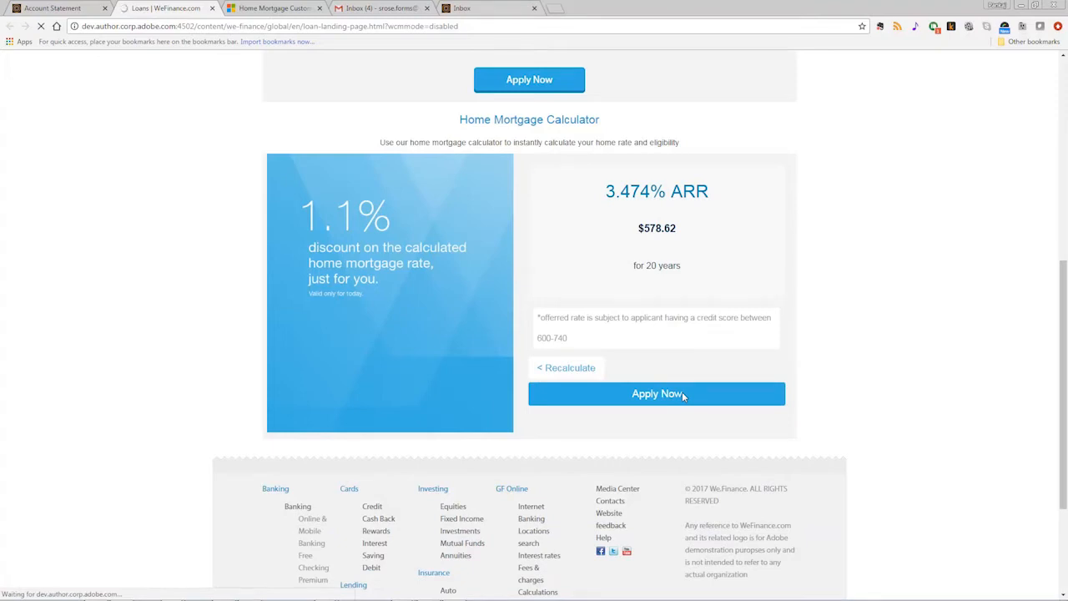
left_click(658, 394)
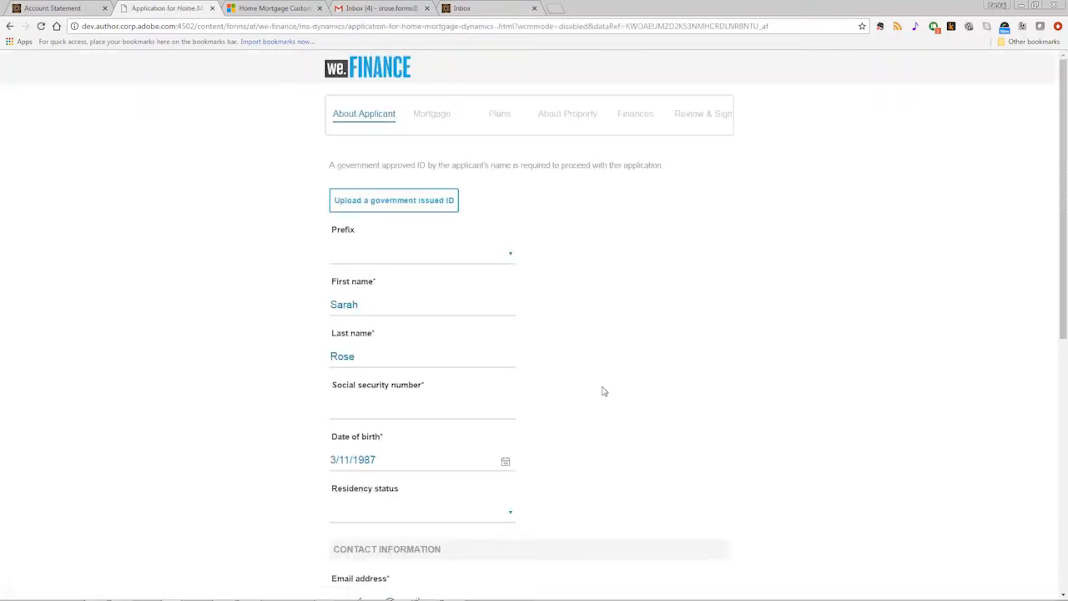
Fill About Applicant with prefix Miss, the SSN and U.S. citizen residency, continuing to the Mortgage step
left_click(423, 254)
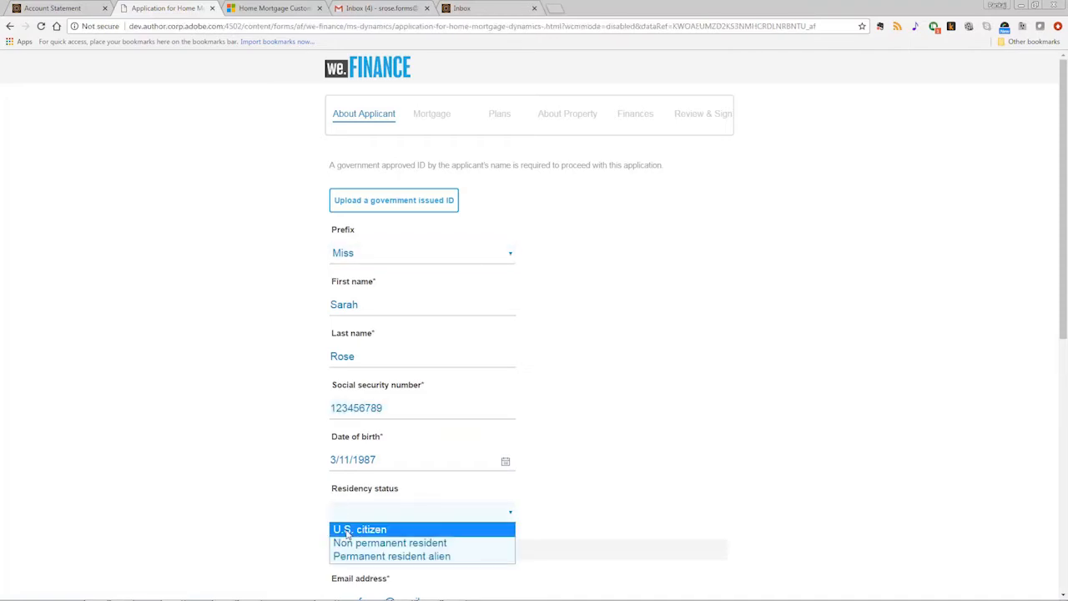
left_click(357, 530)
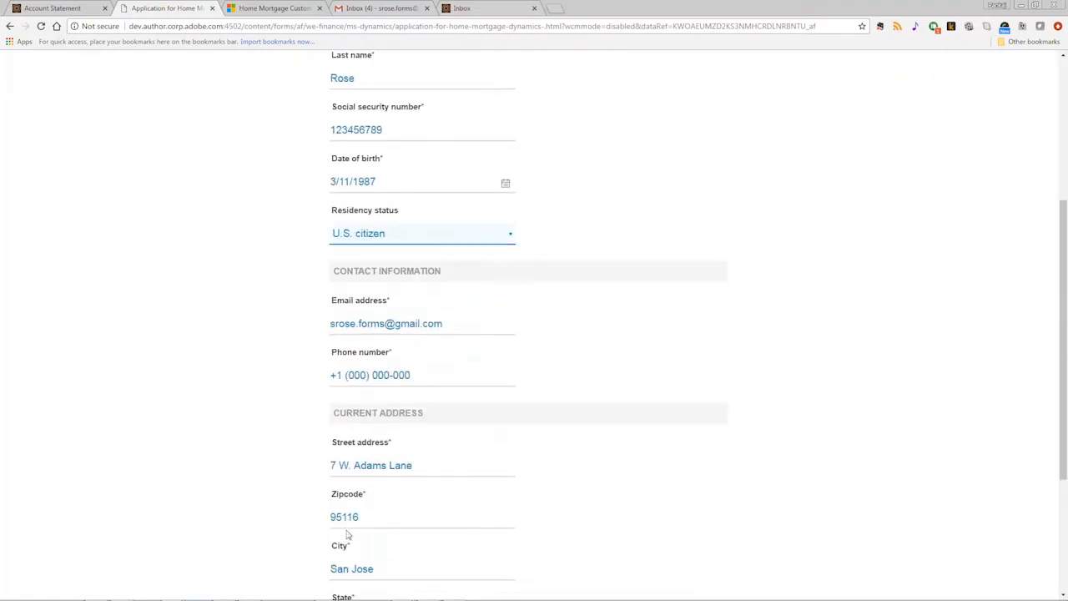
scroll("down", 3)
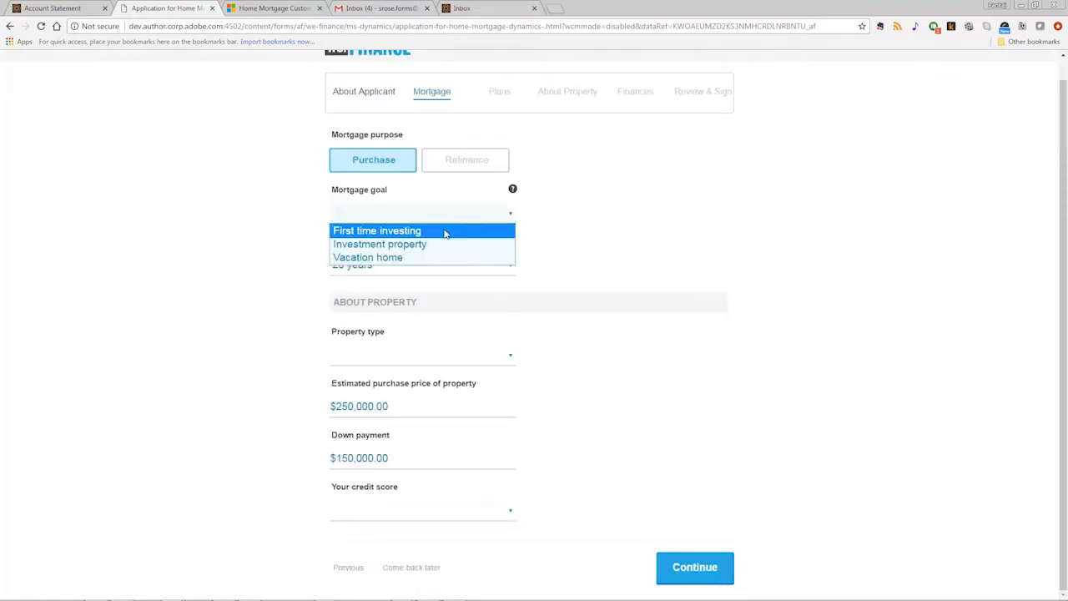
Choose 'First time investing' as the mortgage goal and accept a mortgage plan
left_click(377, 230)
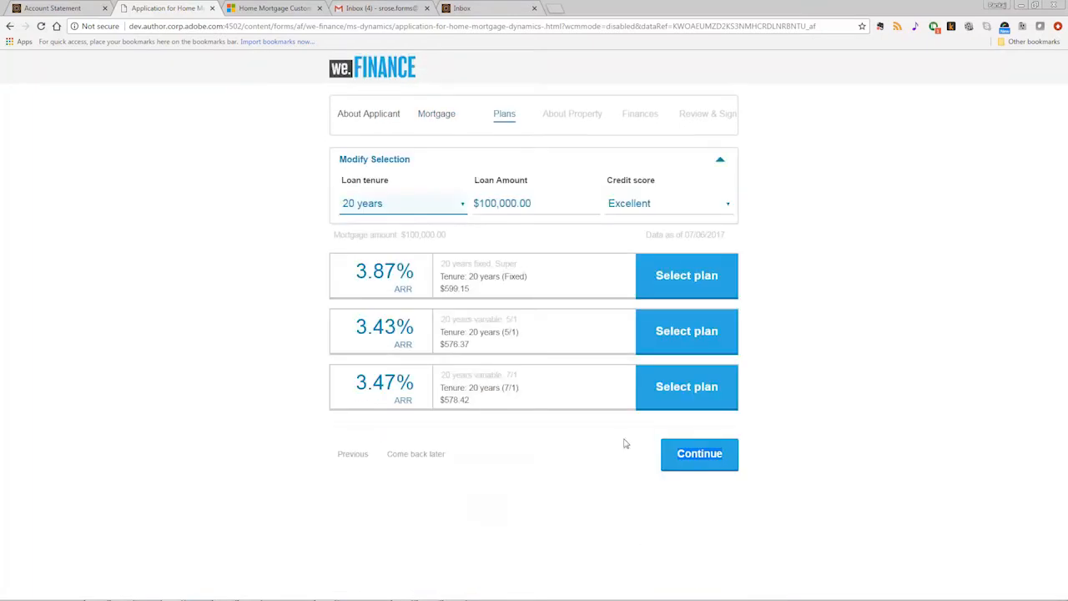
left_click(699, 454)
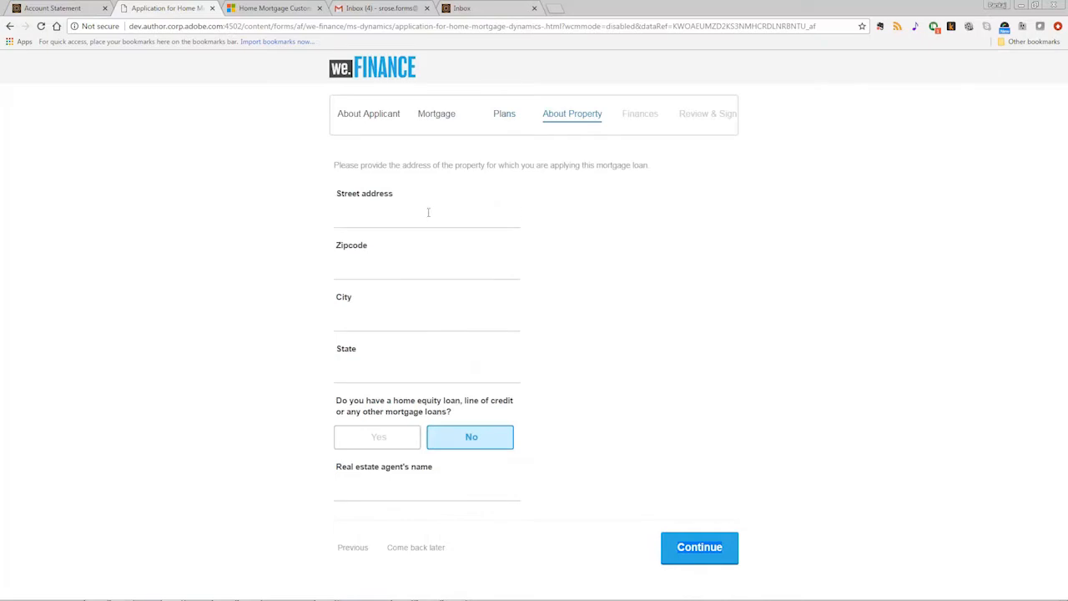
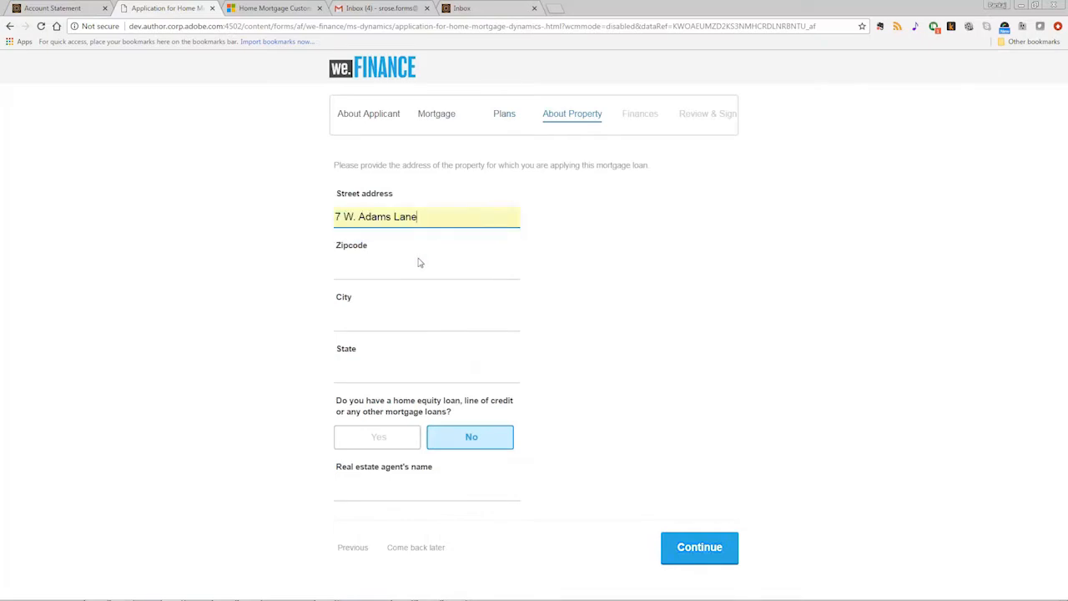
type("9")
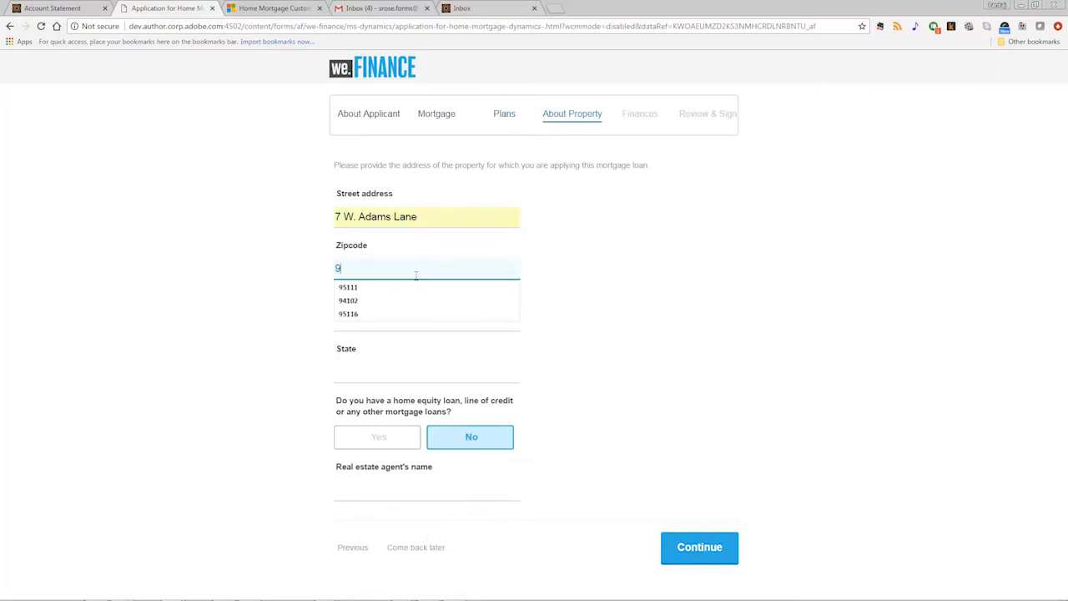
left_click(347, 314)
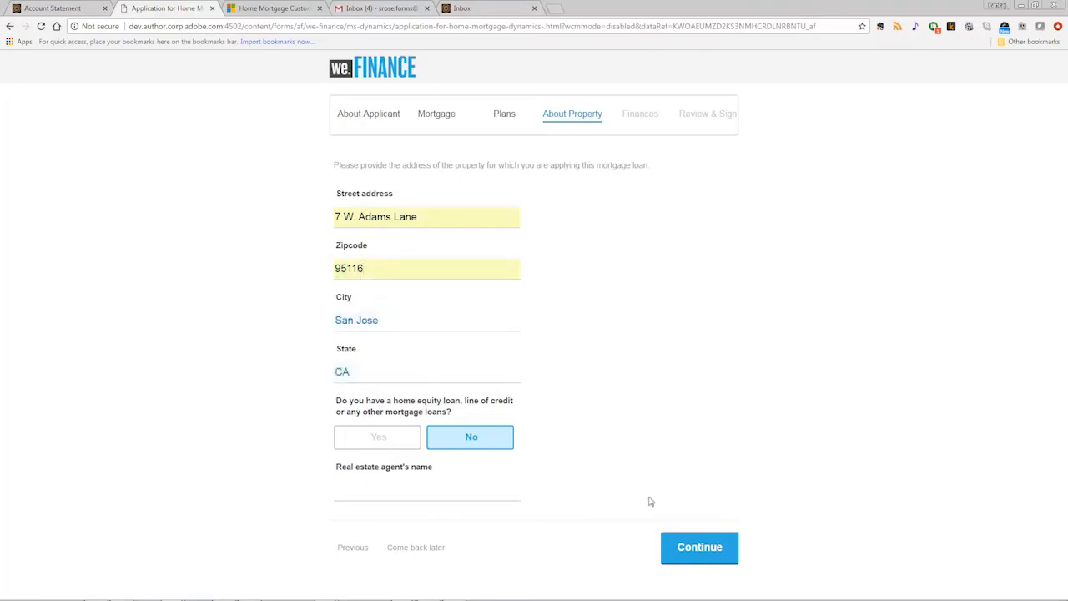
Record 7,000.00 monthly expenditure and 80,000.00 in assets on the Finances step and continue to signing
left_click(698, 548)
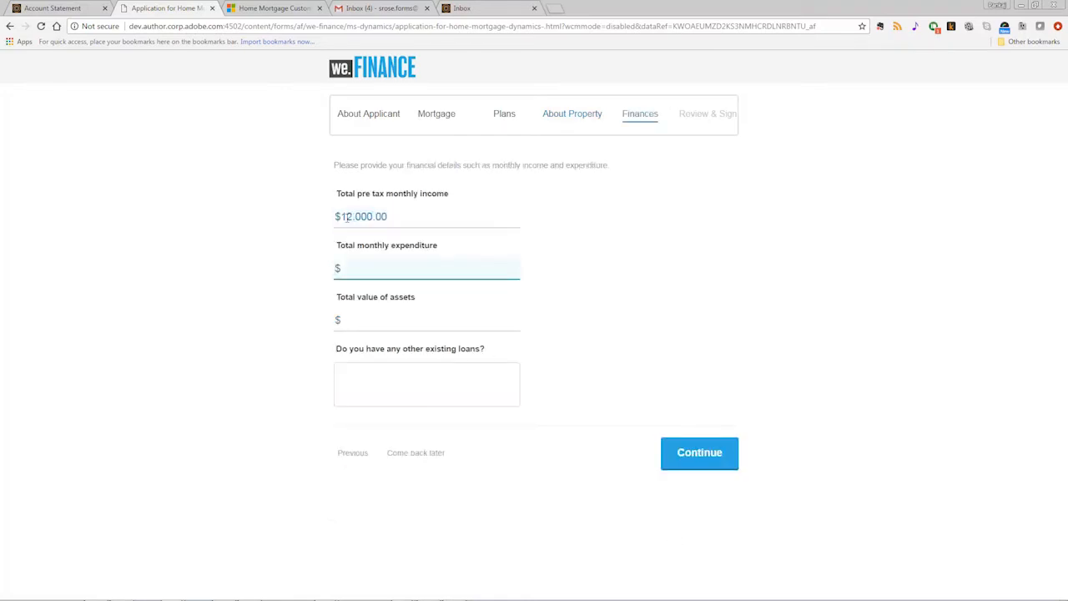
type("7,000.00")
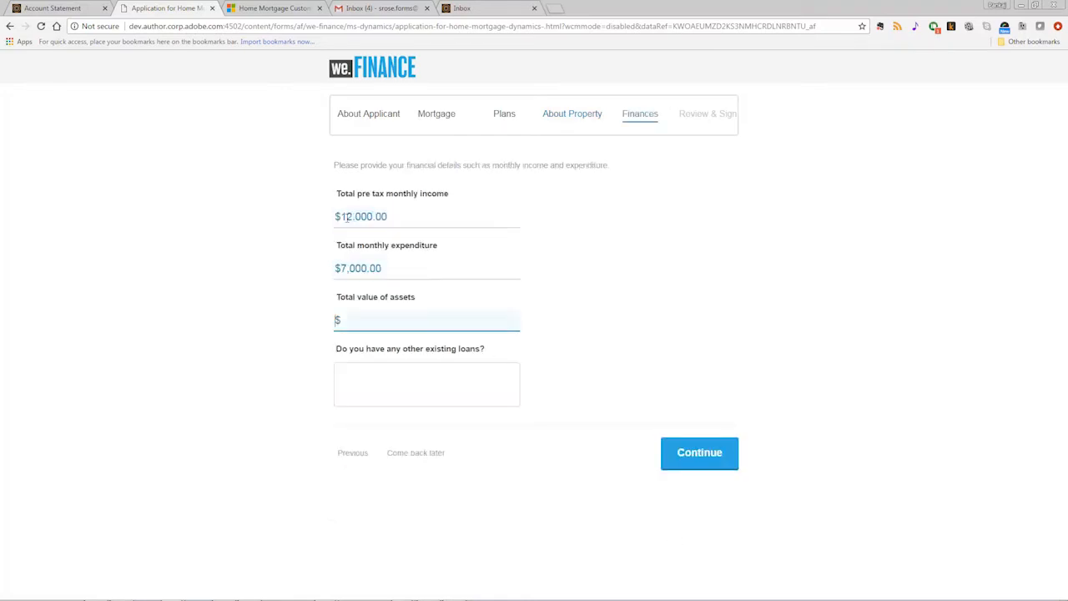
type("80,000.00")
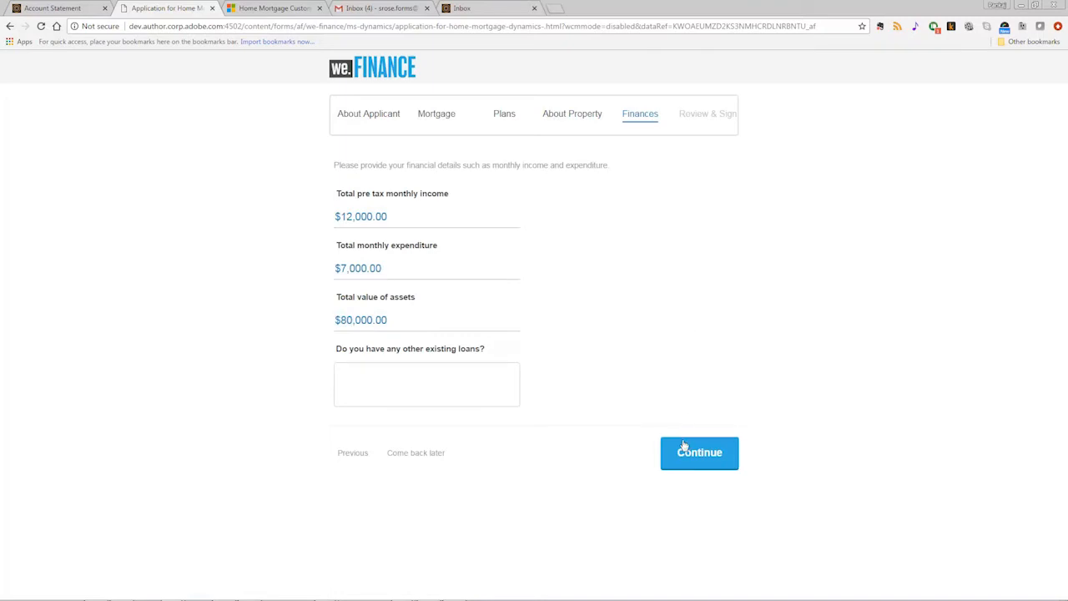
left_click(700, 454)
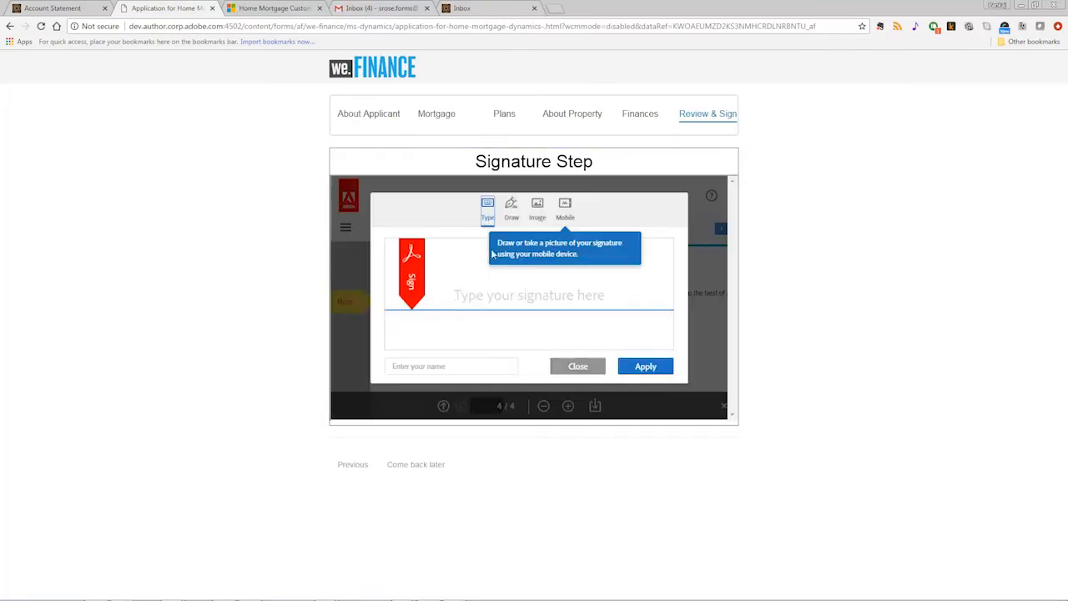
Sign the declaration with a drawn signature named Sarah and finish signing the application
left_click(511, 207)
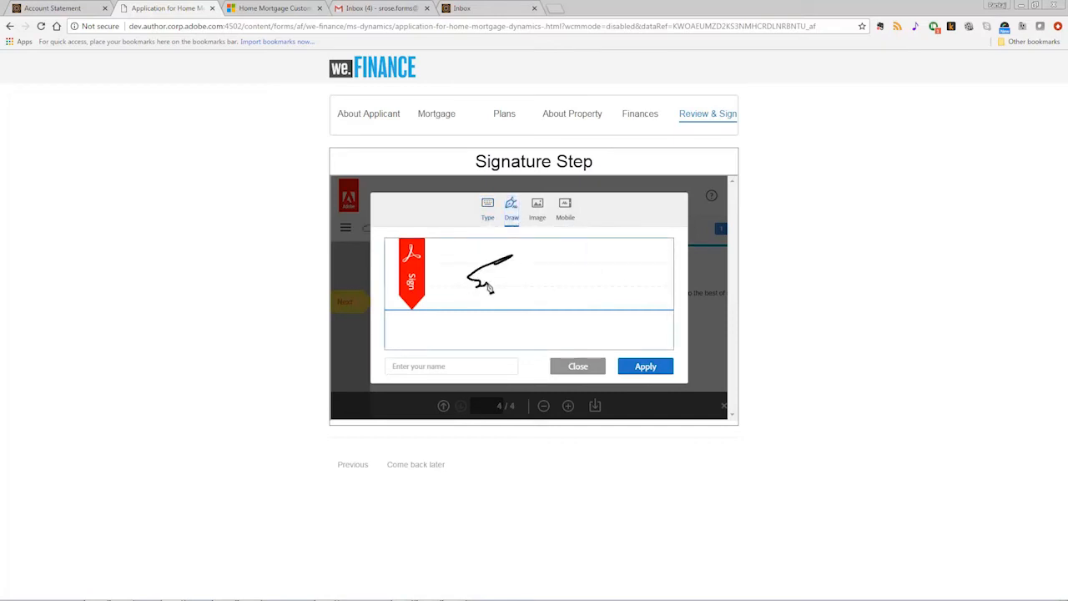
type("Sarah")
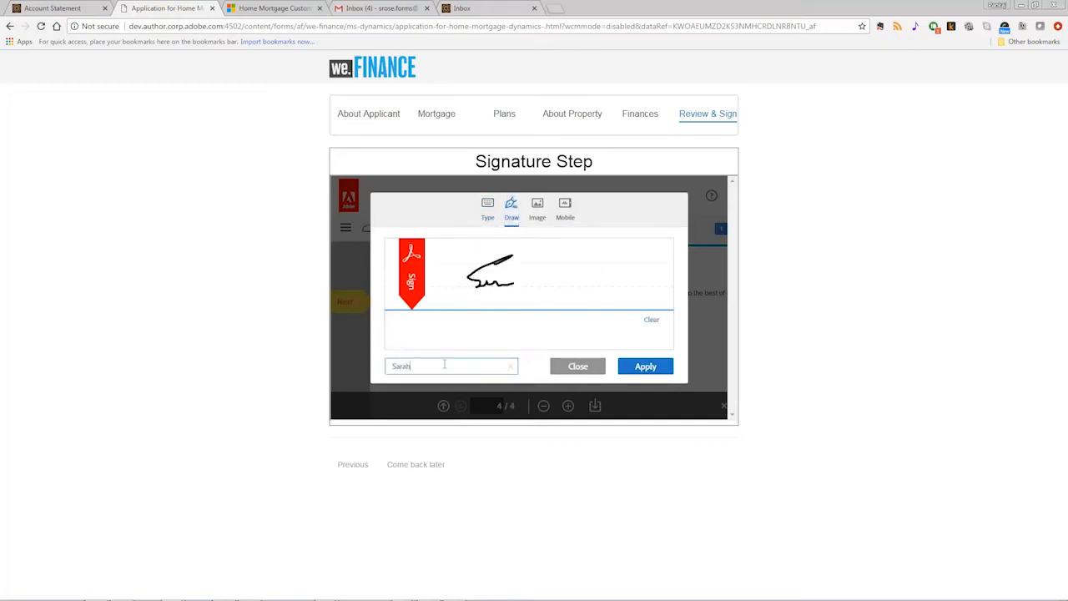
left_click(645, 366)
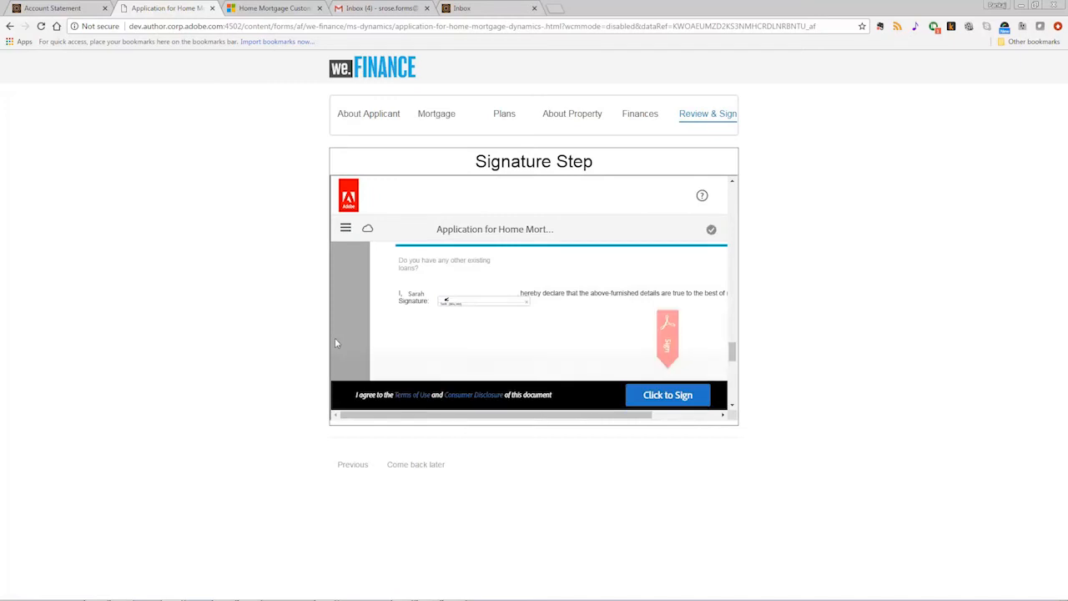
left_click(668, 394)
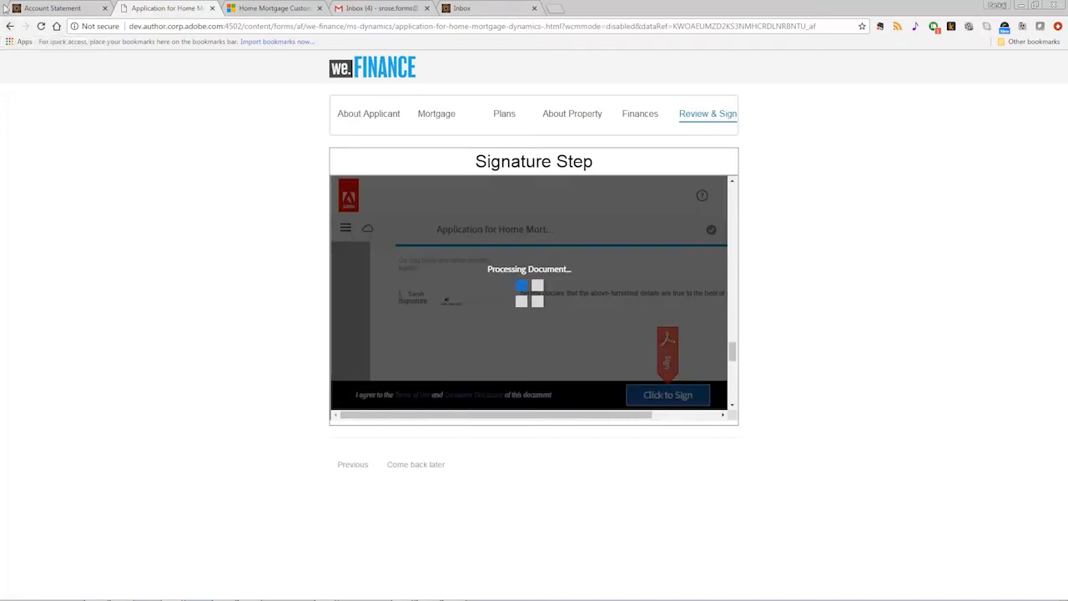
Download the submitted application PDF from the Submission Summary and check the signed declaration on page 4
left_click(668, 394)
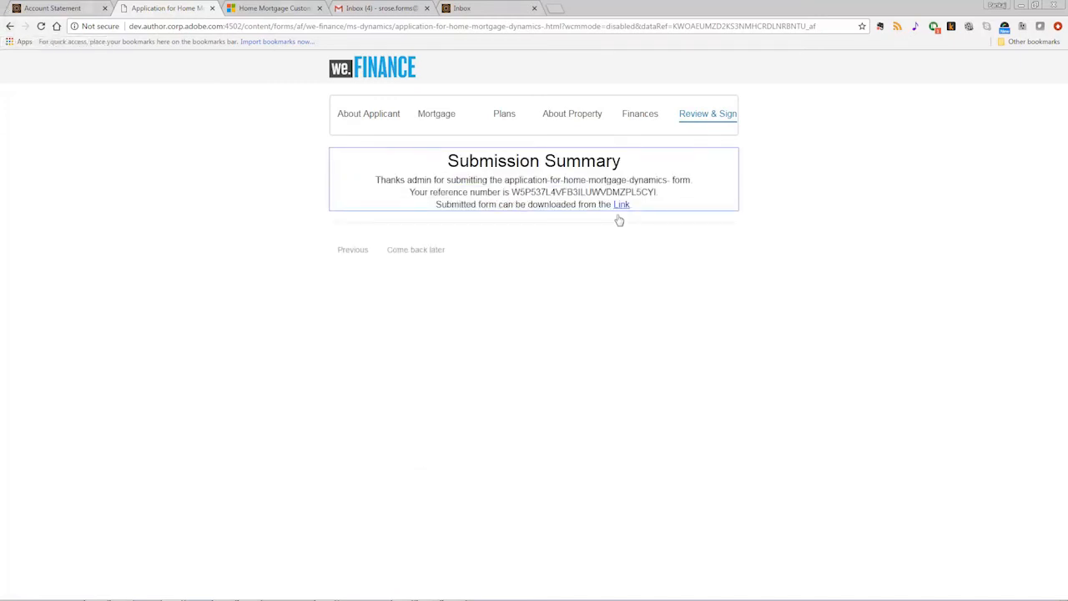
left_click(621, 204)
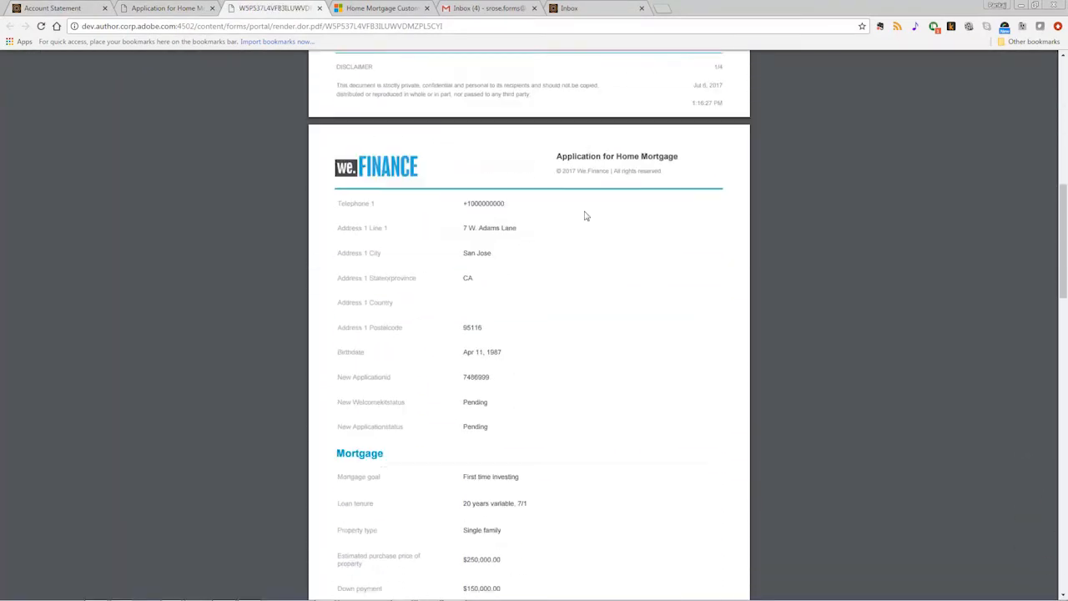
scroll("down", 3)
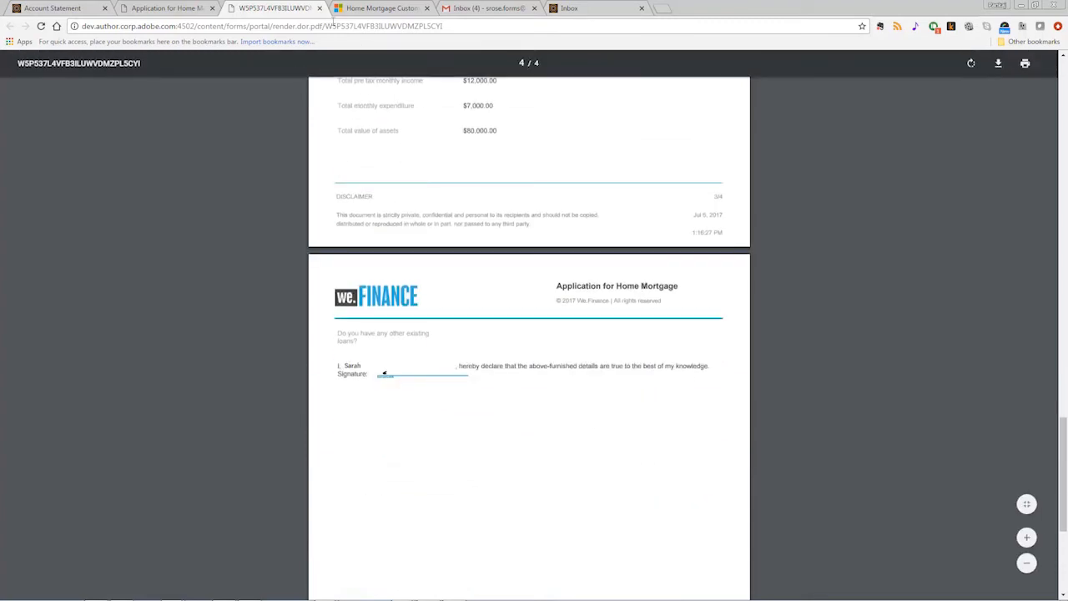
left_click(387, 10)
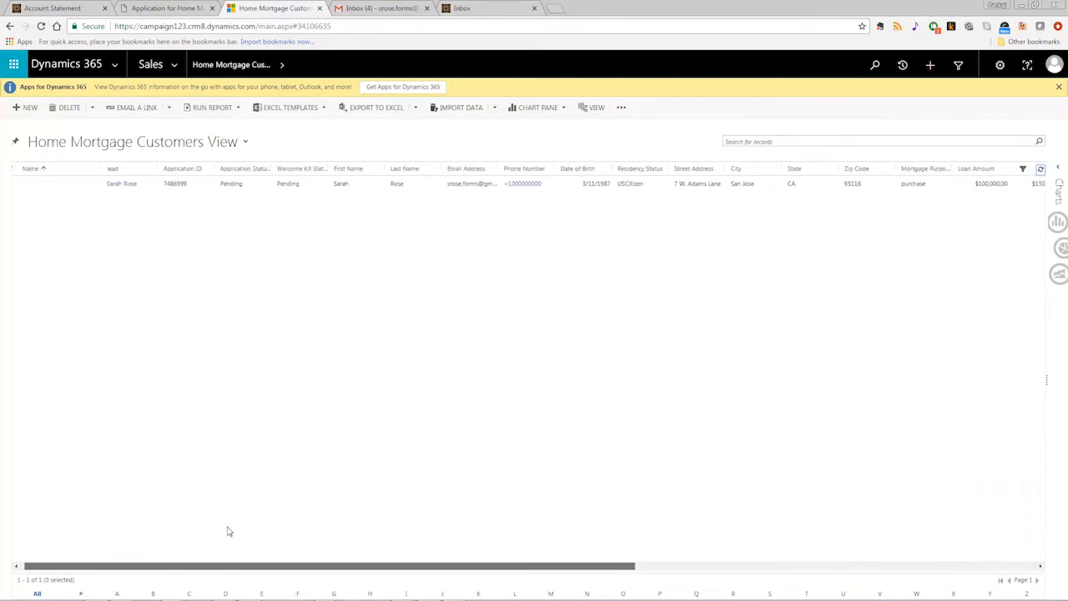
left_click(127, 184)
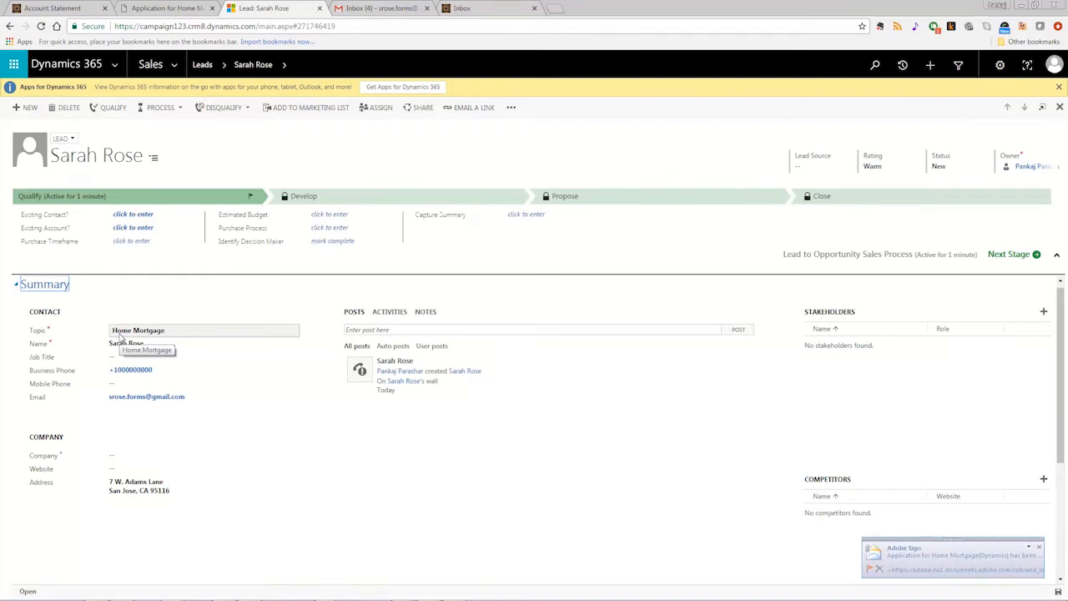
scroll("down", 3)
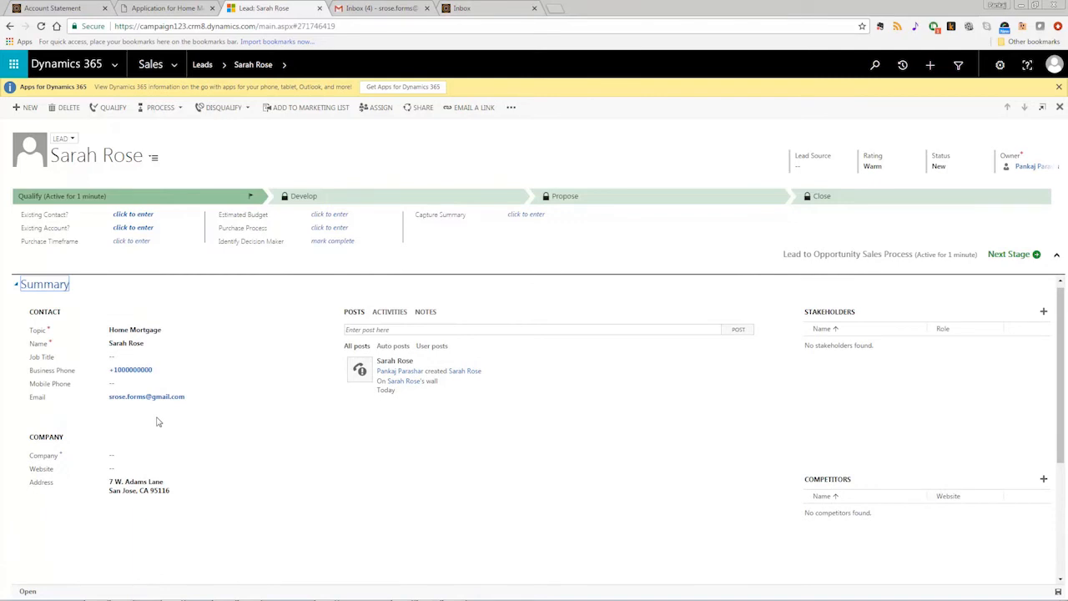
mouse_move(1058, 103)
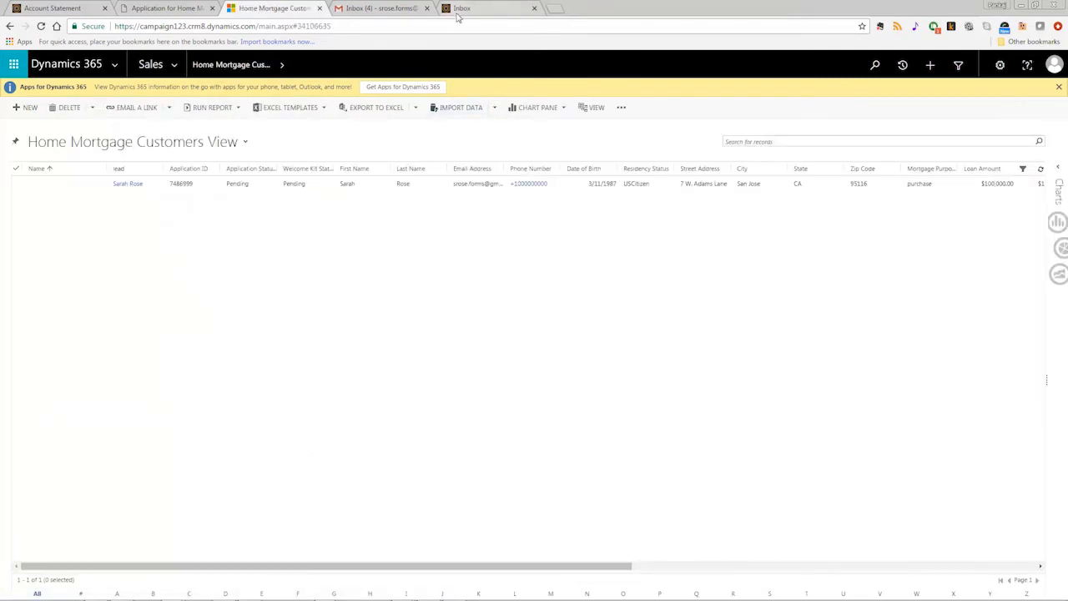
Open the Review Home Mortgage Application task from the AEM inbox and read through the document
left_click(488, 8)
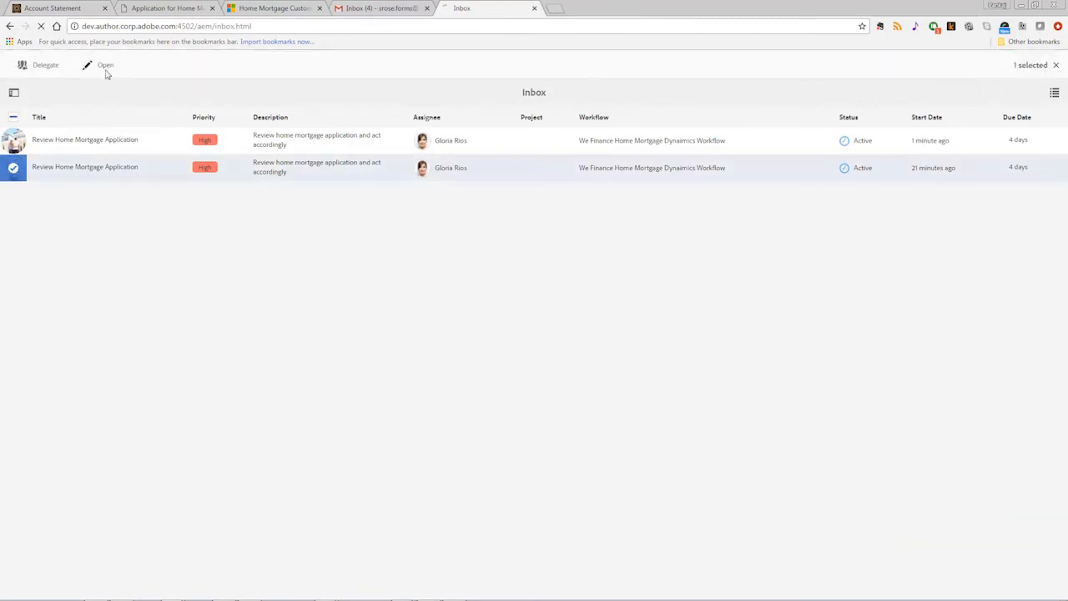
left_click(104, 66)
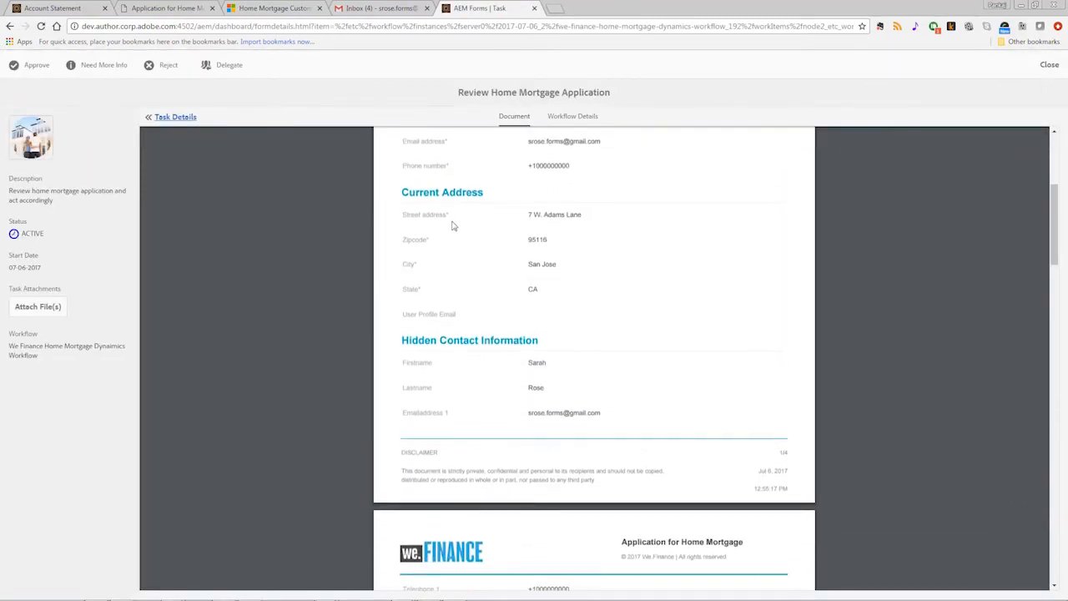
scroll("down", 3)
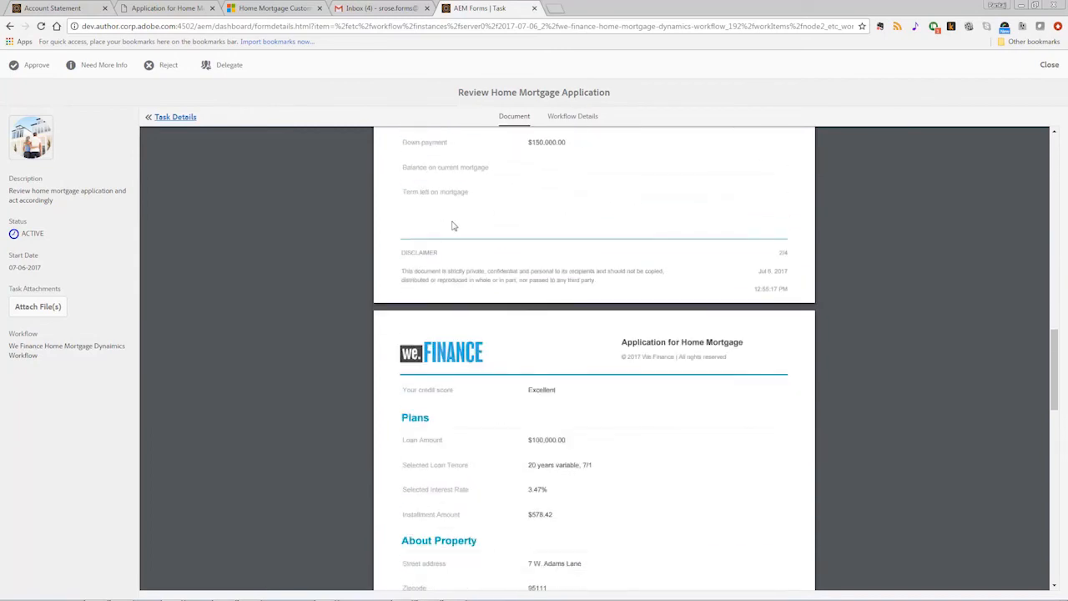
scroll("down", 3)
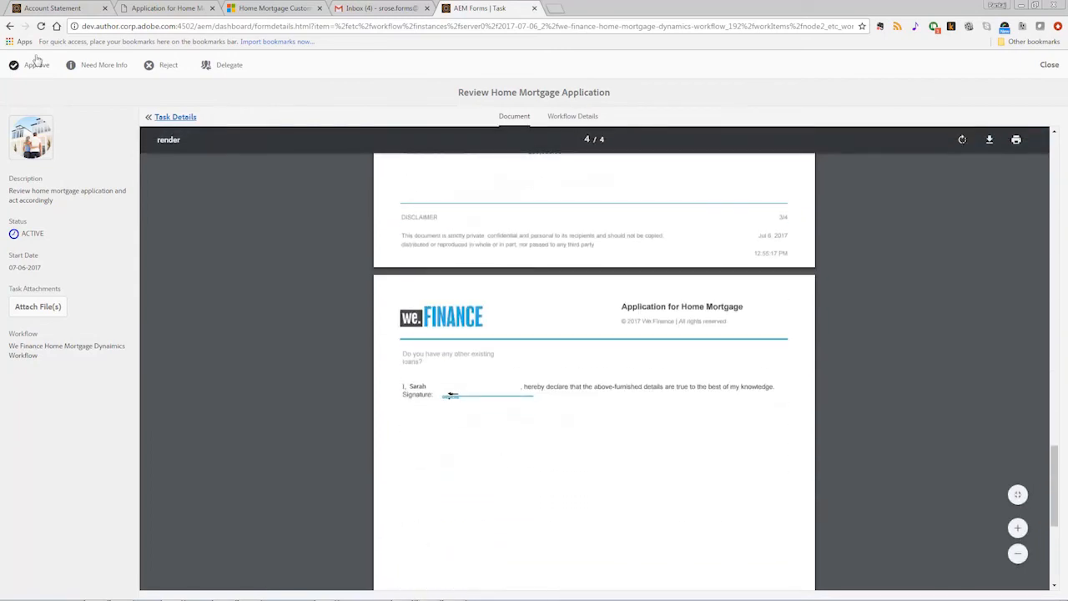
Approve the application with the comment 'Approve' and confirm the success message
left_click(37, 67)
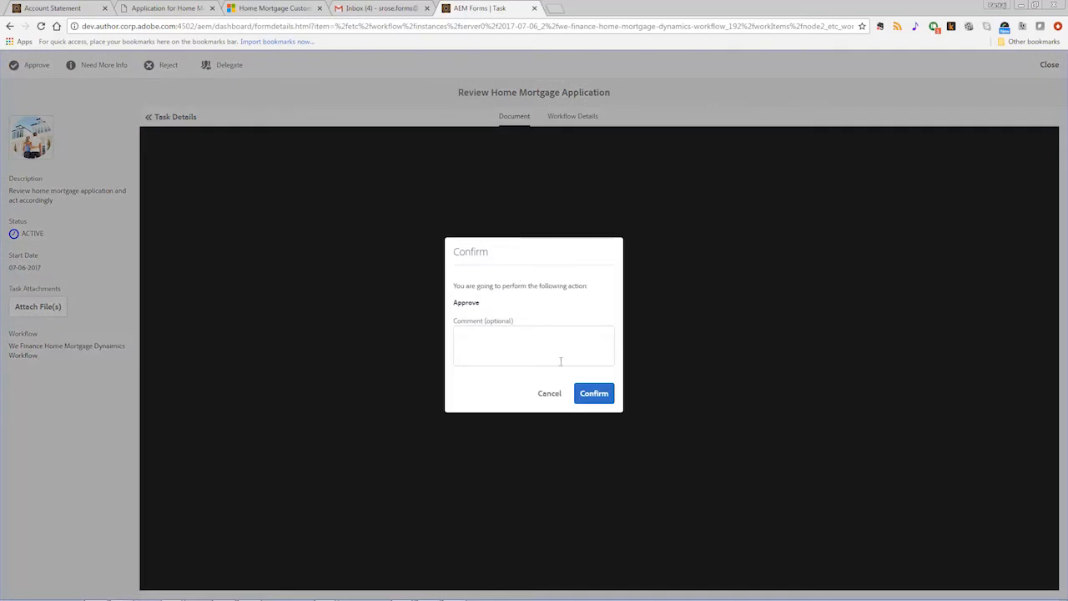
type("Approve")
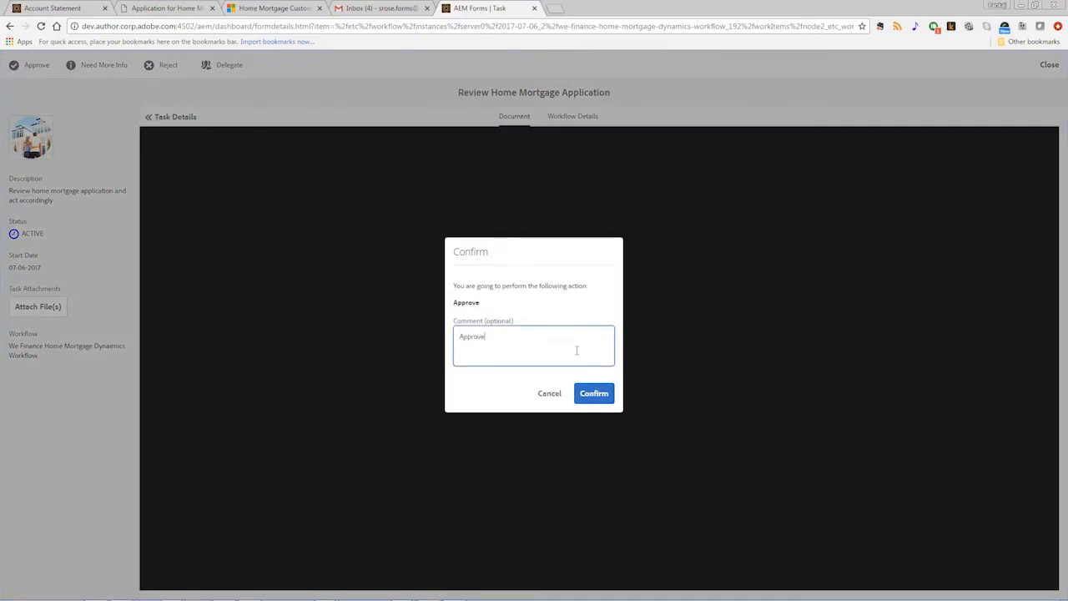
left_click(595, 394)
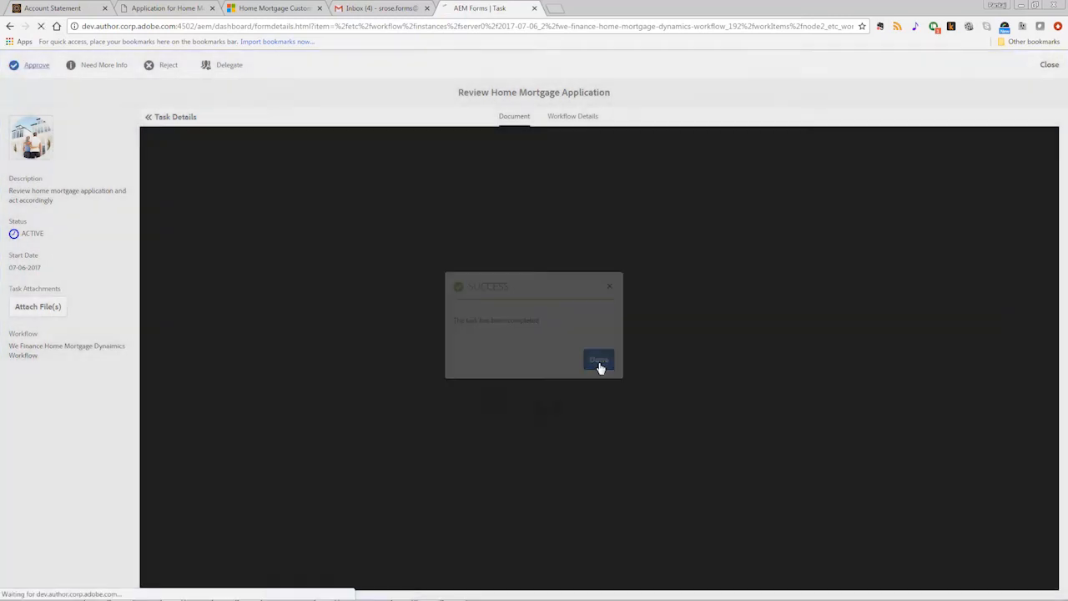
left_click(598, 361)
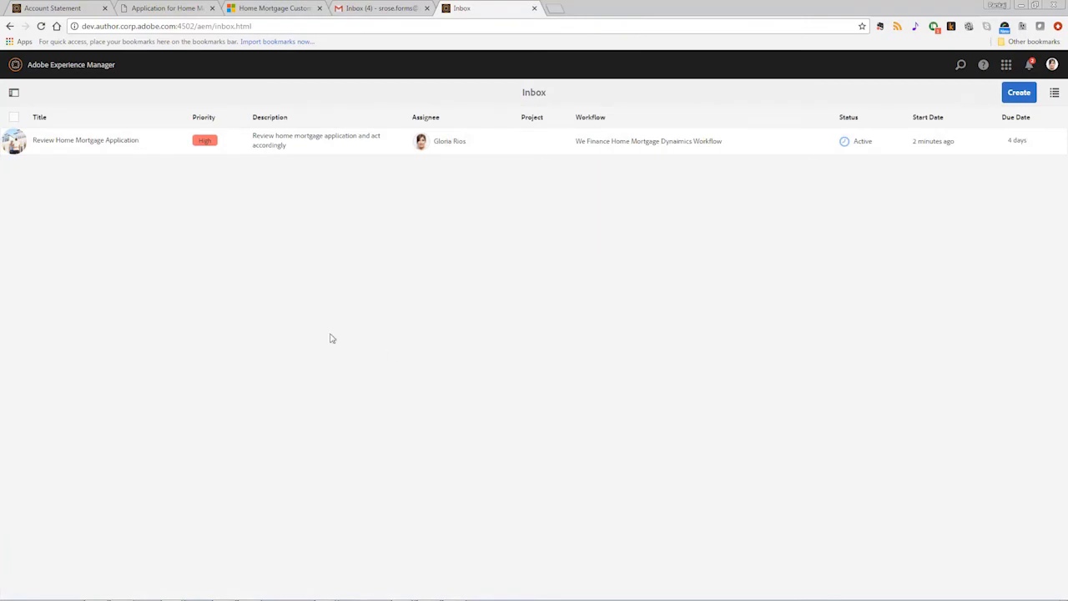
mouse_move(277, 10)
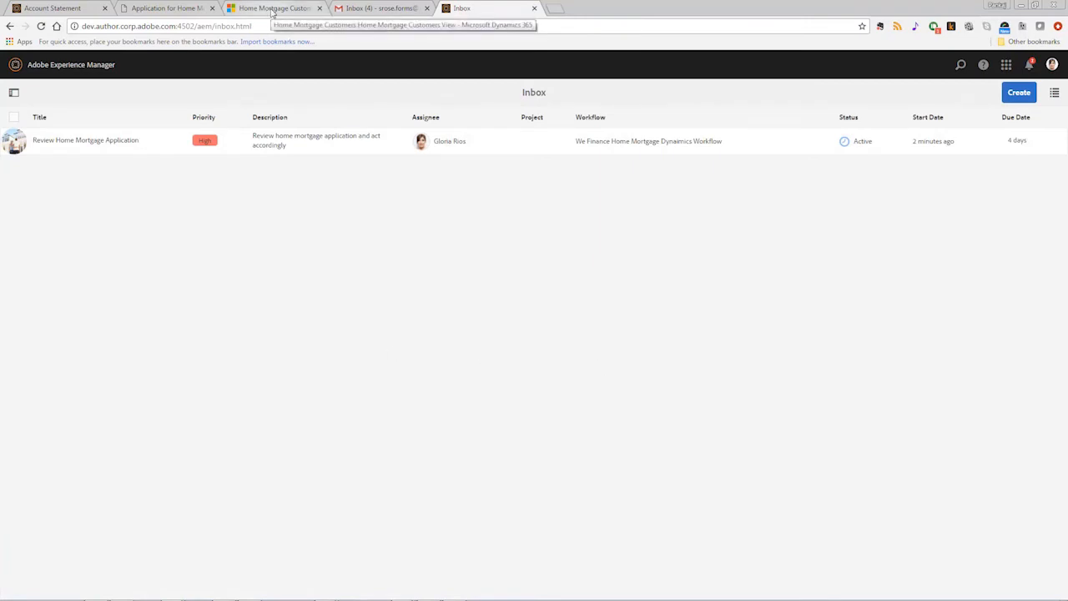
left_click(275, 7)
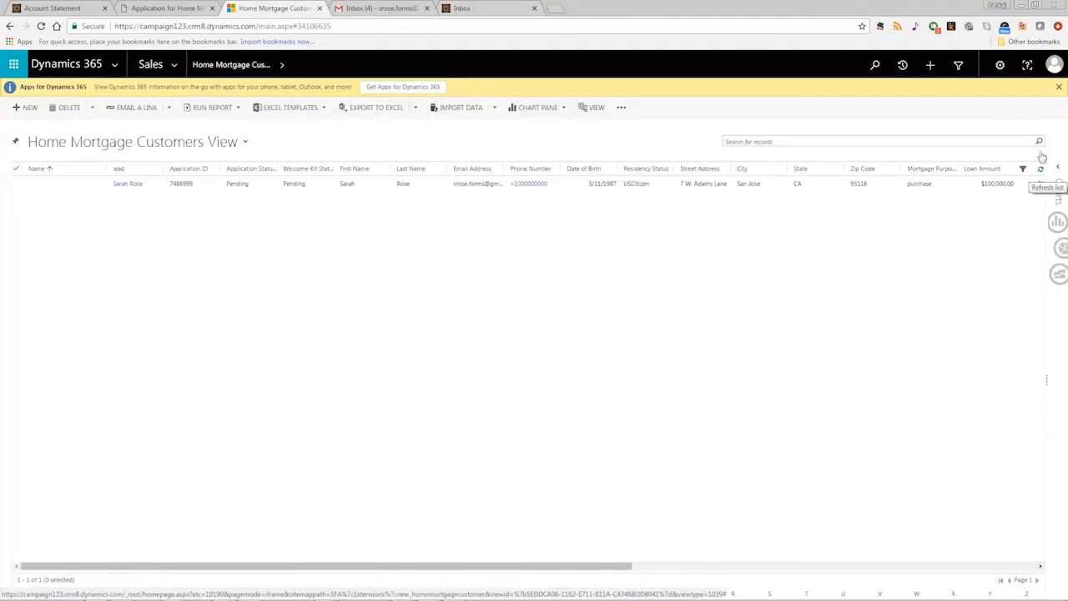
left_click(1062, 168)
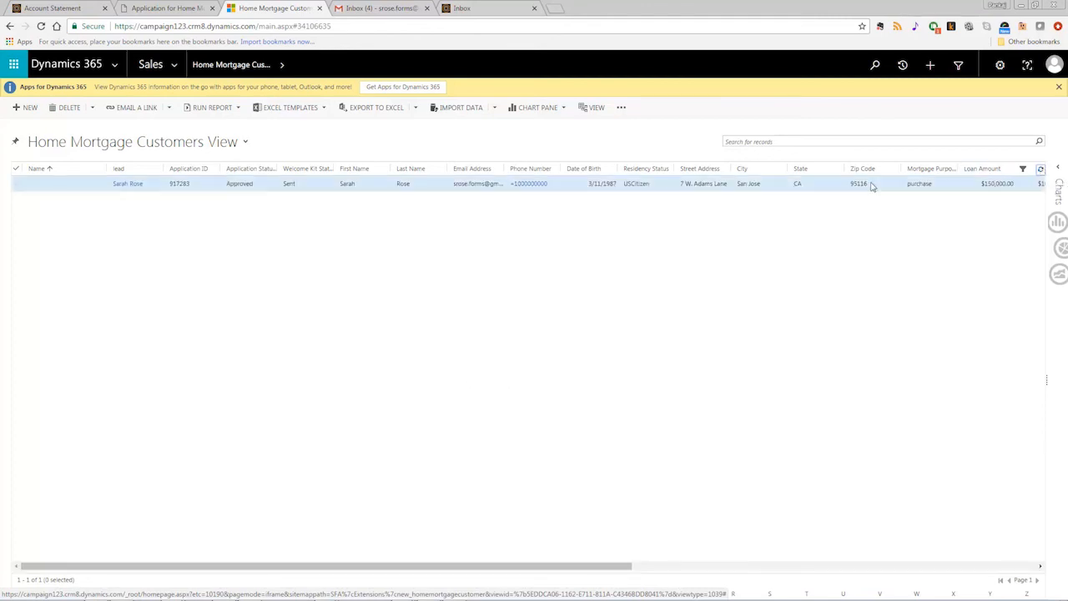
mouse_move(240, 184)
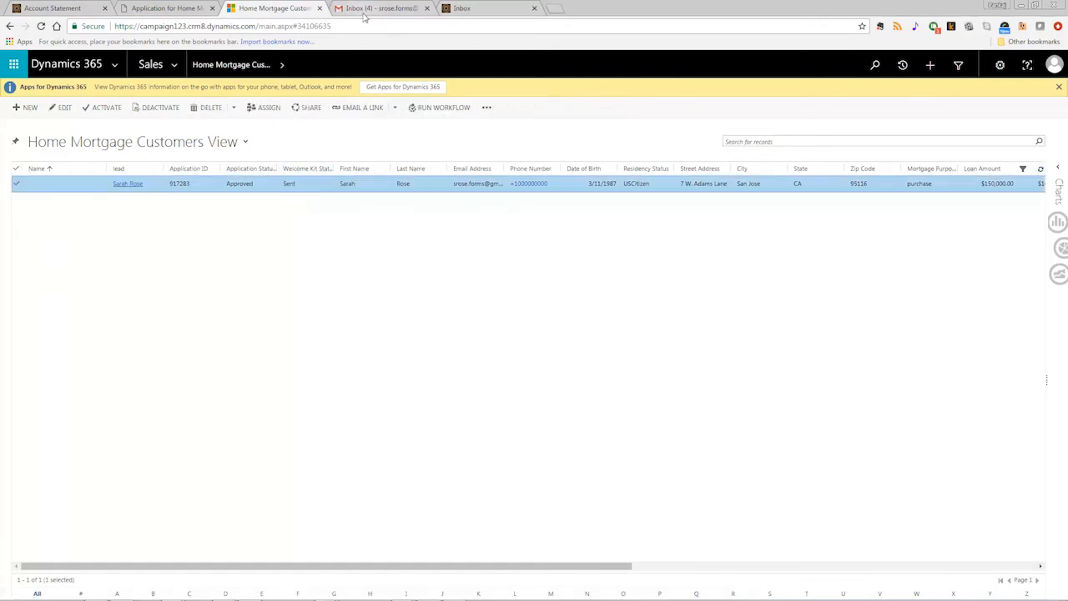
left_click(381, 8)
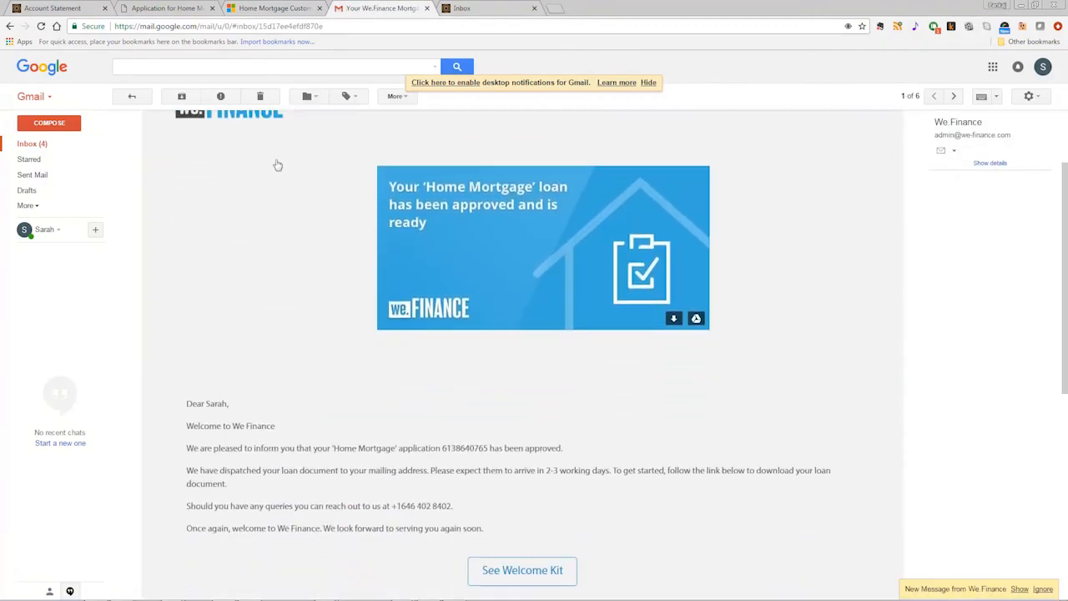
Read the We Finance approval email and choose See Welcome Kit
scroll("down", 3)
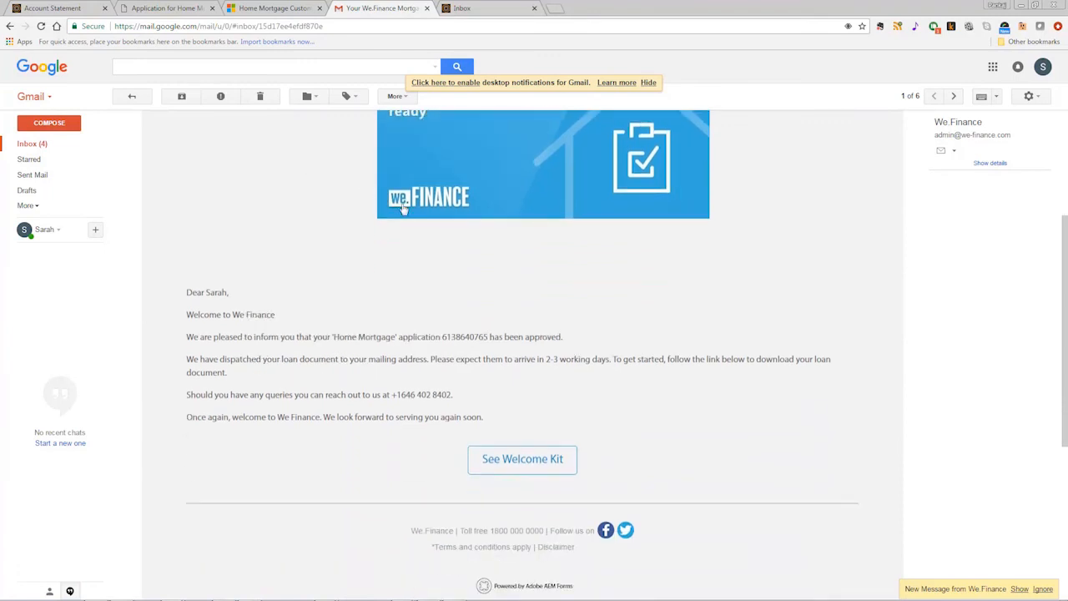
mouse_move(484, 304)
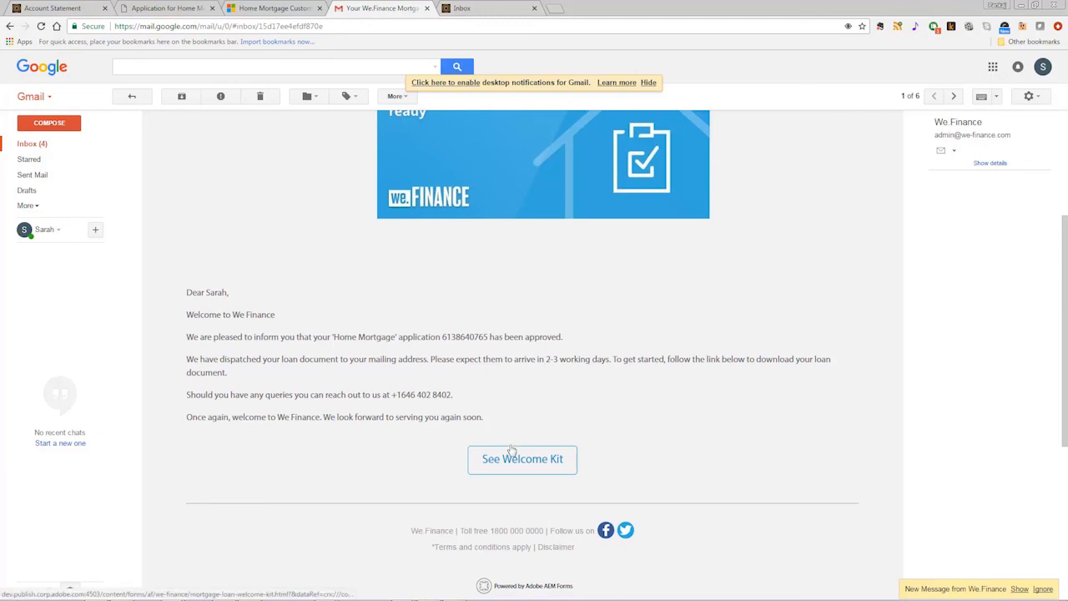
left_click(523, 461)
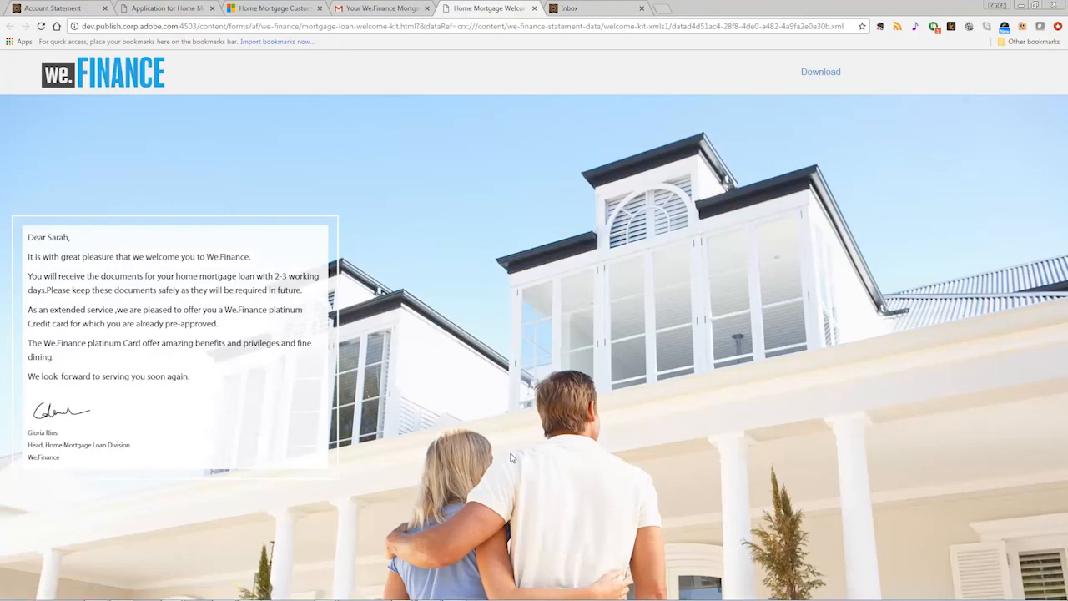
mouse_move(367, 287)
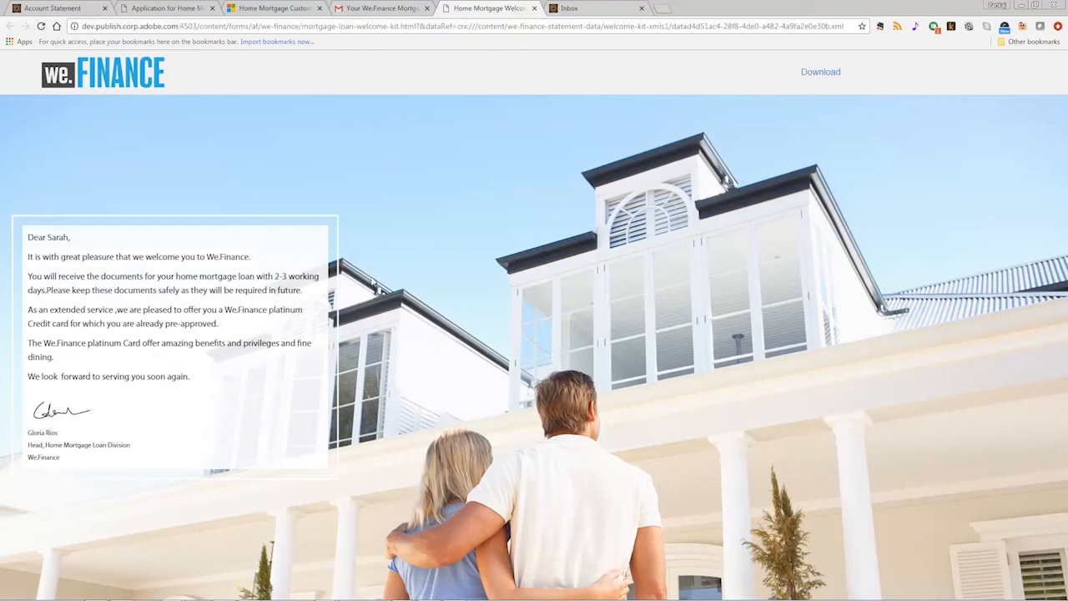